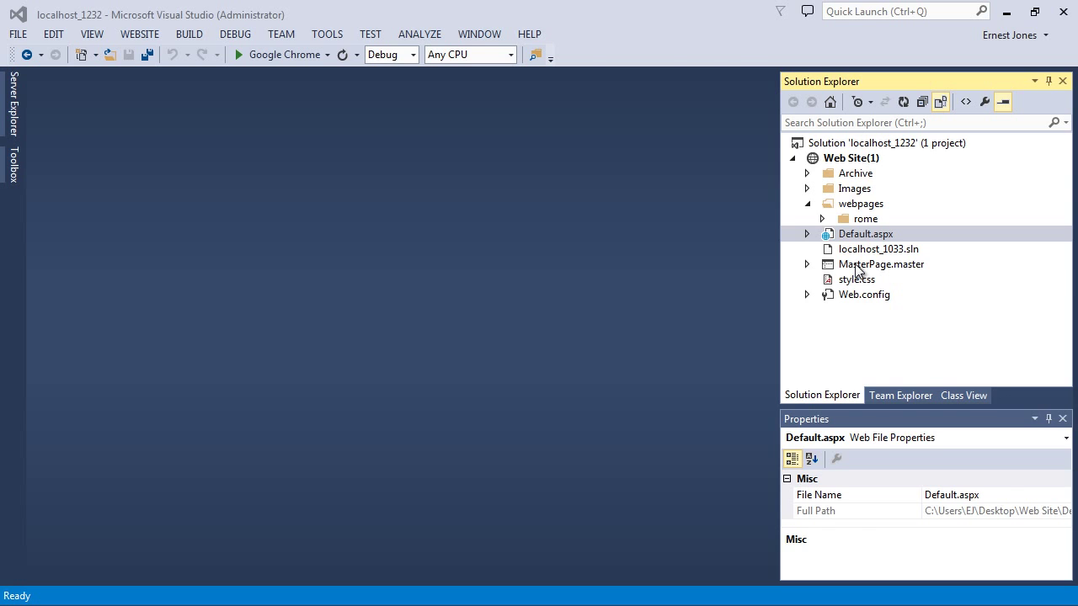
Add Home and Contact Us list-item links with empty hrefs inside MasterPage.master's nav div.
double_click(881, 263)
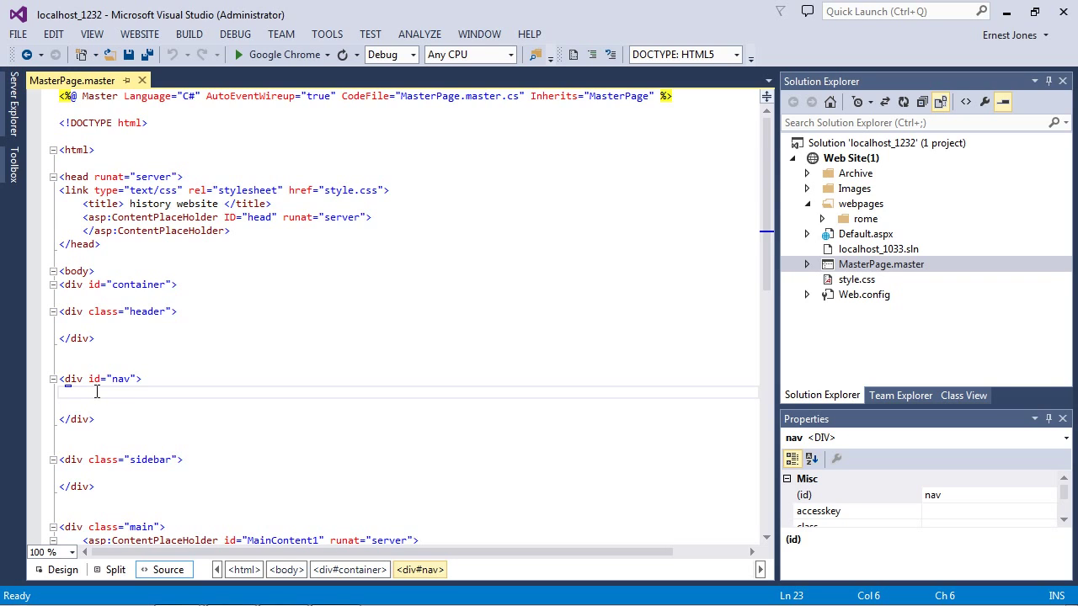
type("<li><a href=\"\">Home</a></li>")
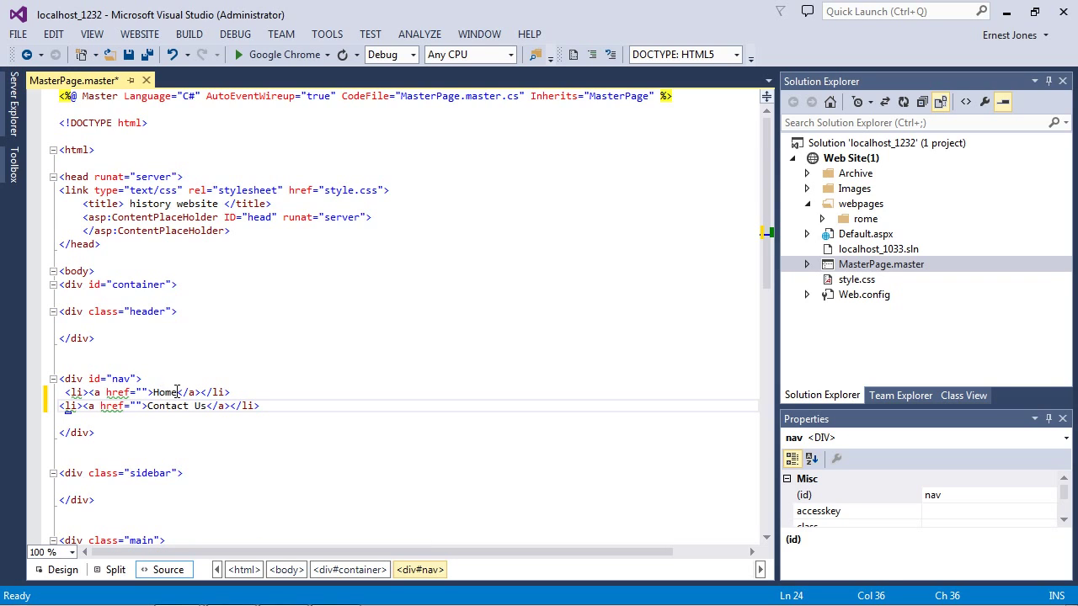
left_click(142, 393)
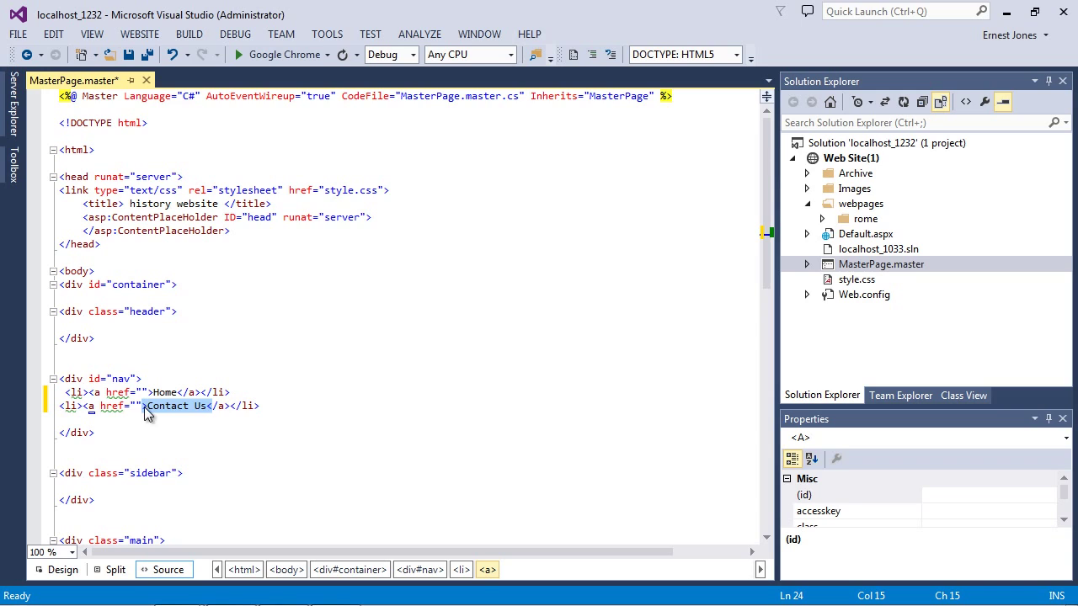
mouse_move(856, 287)
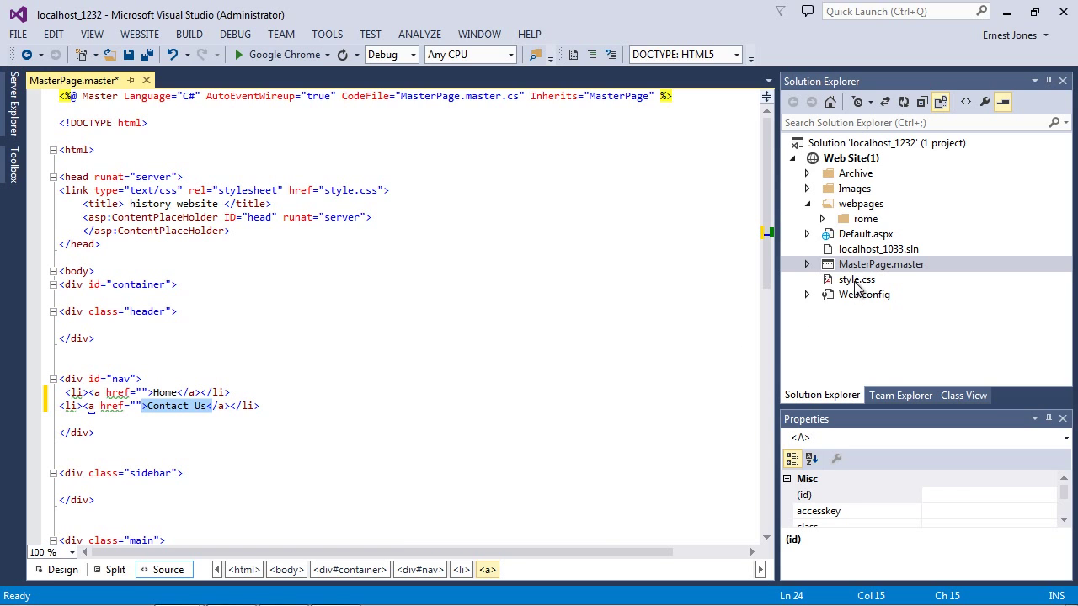
Add #nav ul, #nav ul li, #nav ul li a and a:hover rules to style.css under the #nav rule.
double_click(856, 279)
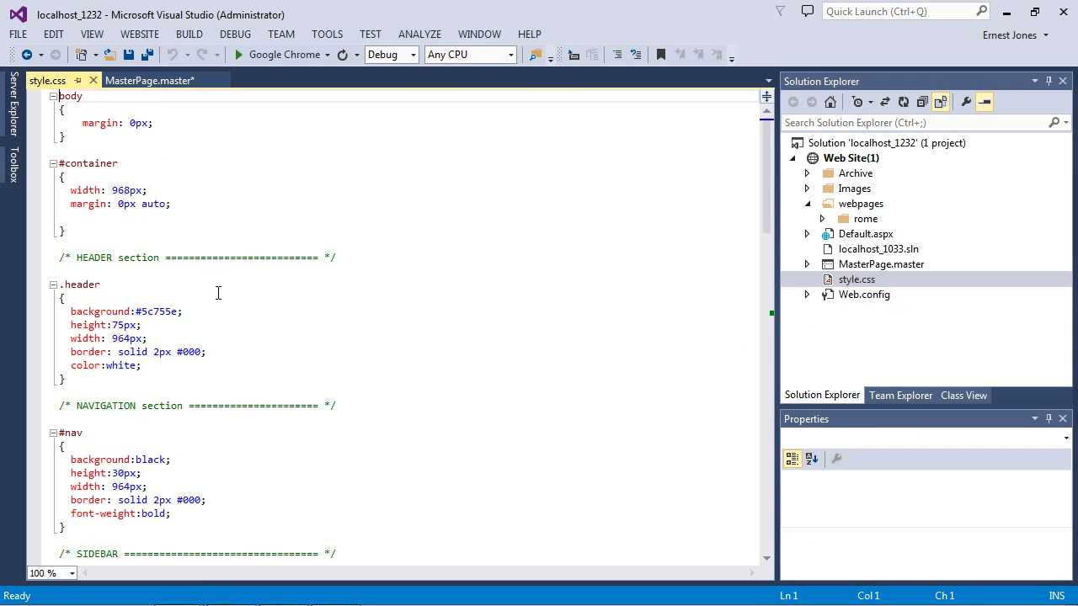
scroll("down", 3)
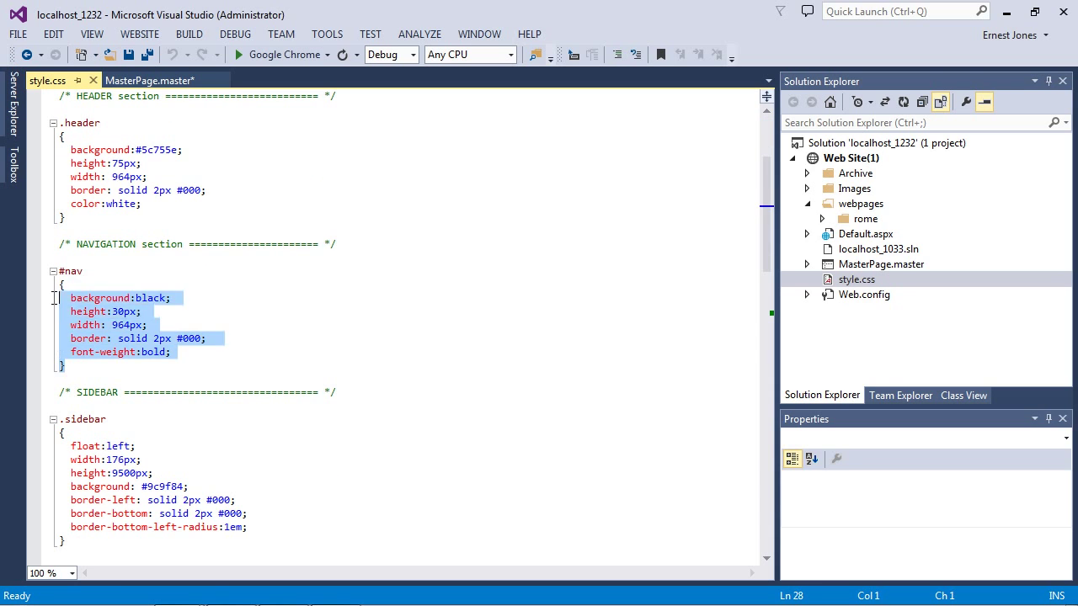
left_click(143, 270)
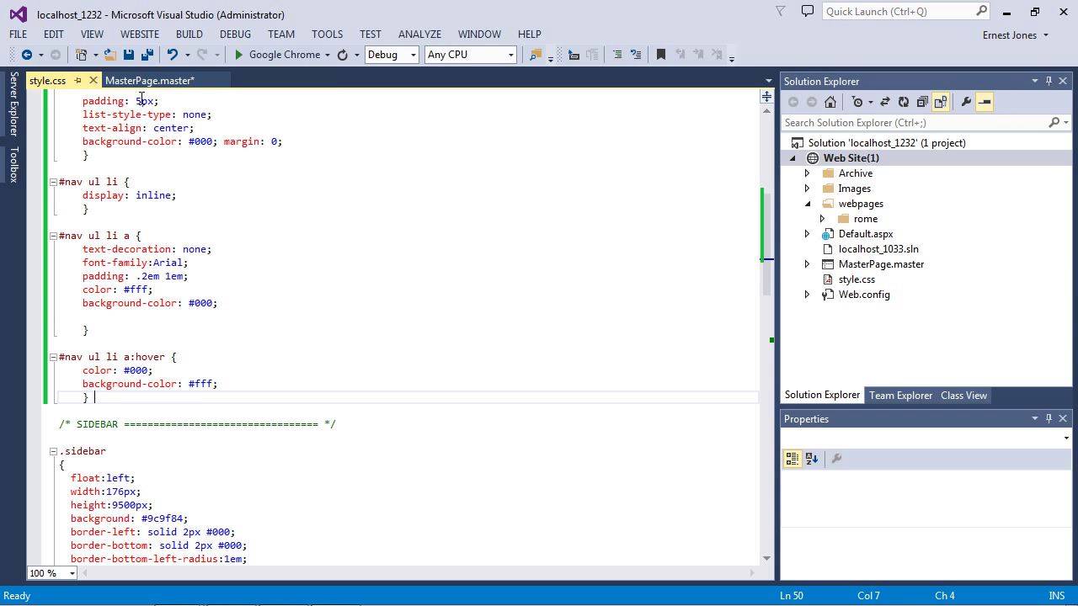
left_click(150, 81)
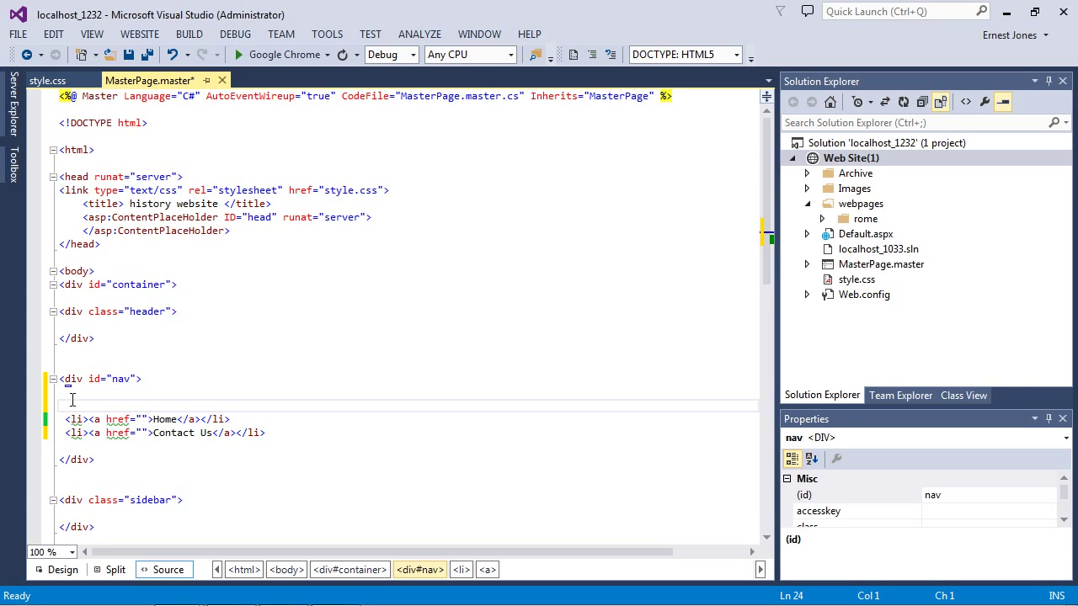
Wrap the two nav li items in a <ul> element, then bring up the Web Site's commands.
type("<ul>")
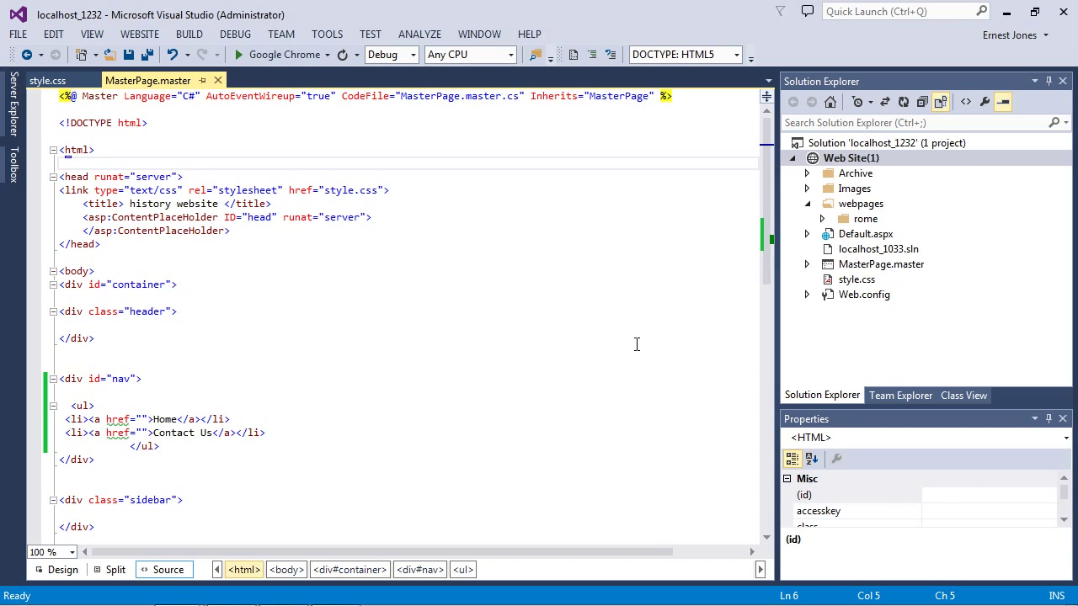
right_click(851, 158)
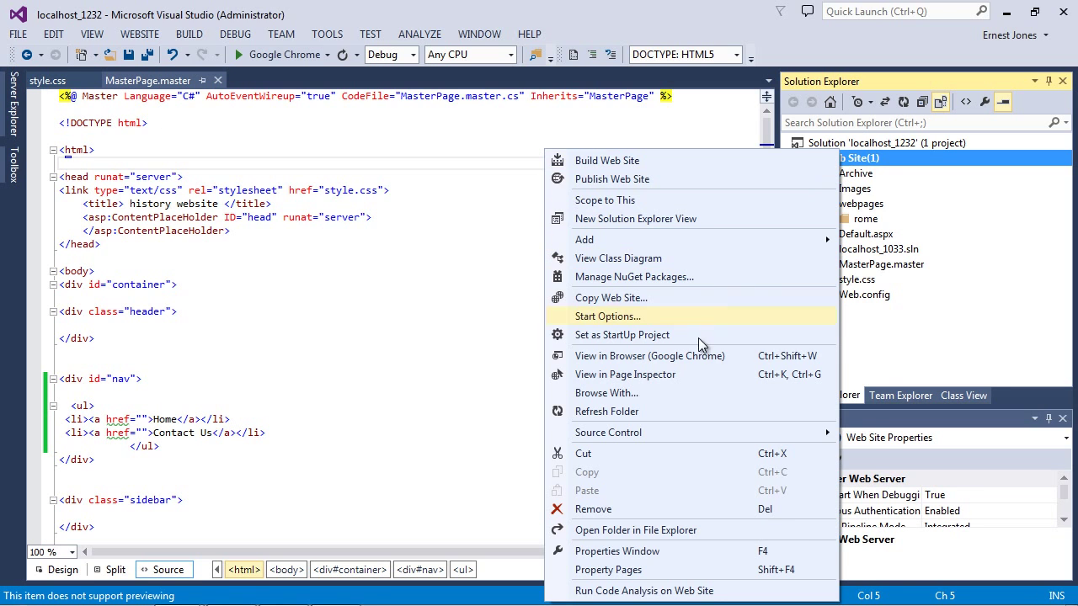
Preview the site in Google Chrome and open the Roman Senate page from the Rome image.
left_click(343, 262)
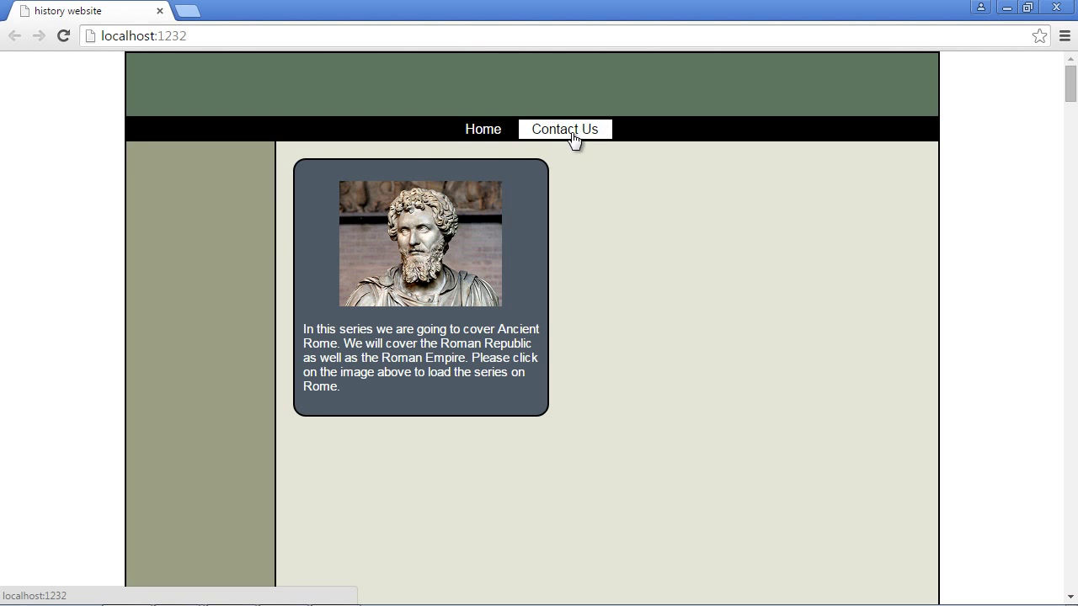
mouse_move(564, 134)
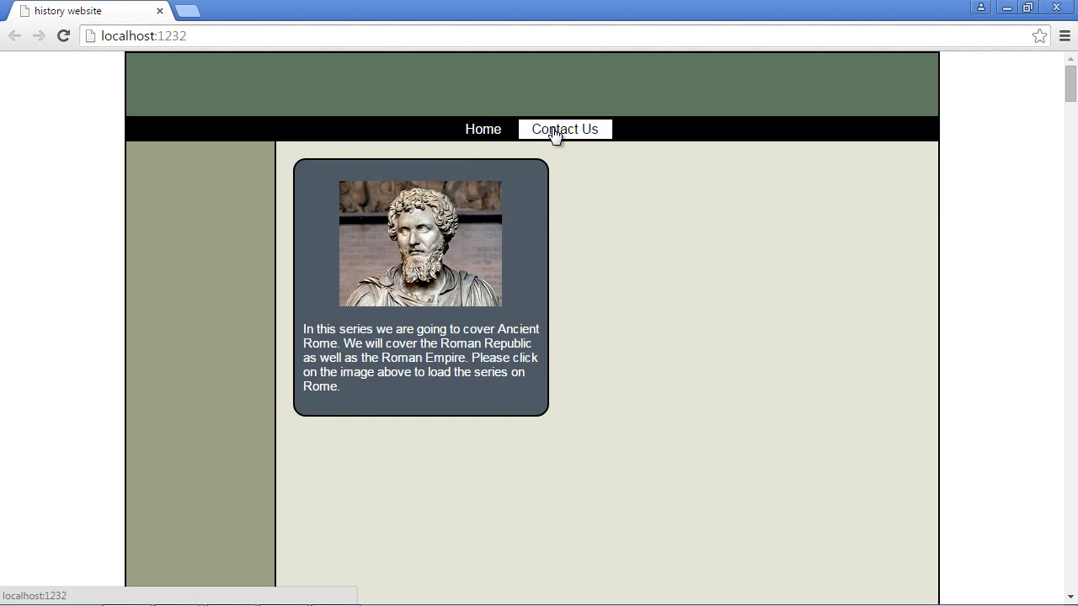
mouse_move(483, 128)
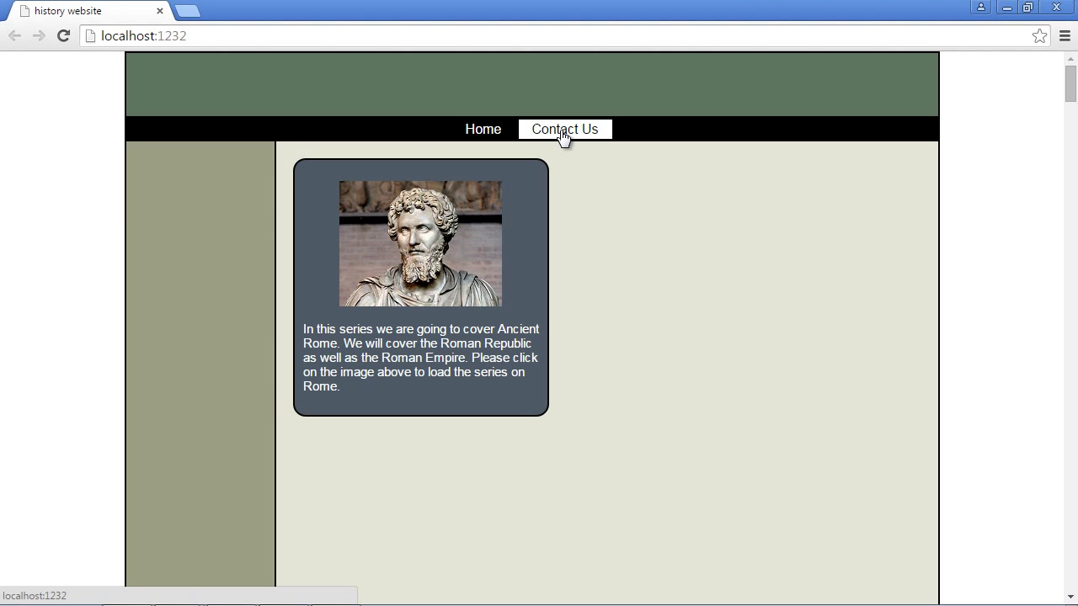
mouse_move(576, 135)
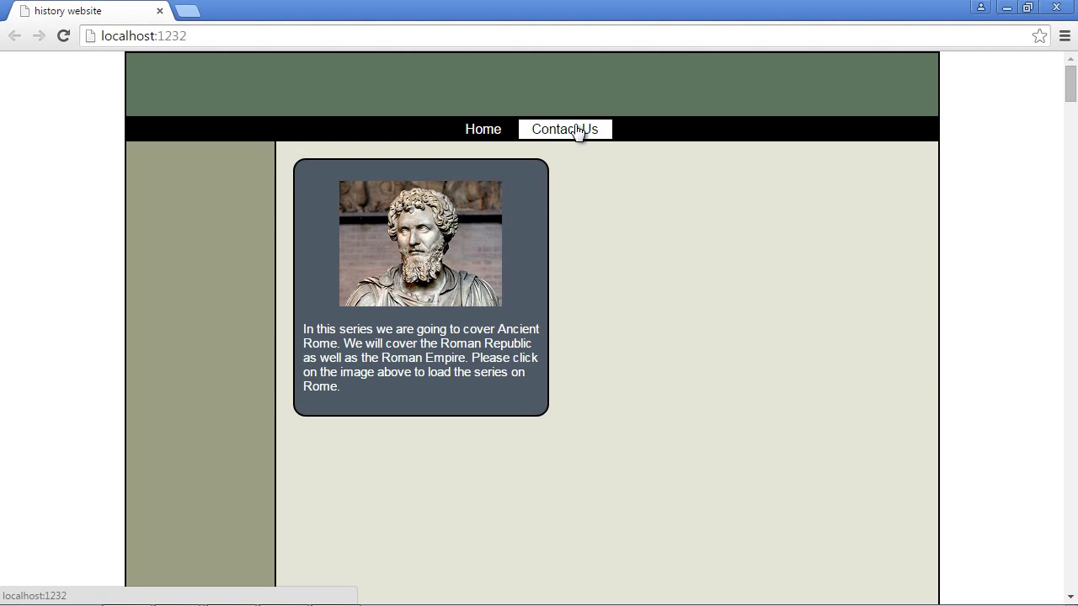
mouse_move(482, 128)
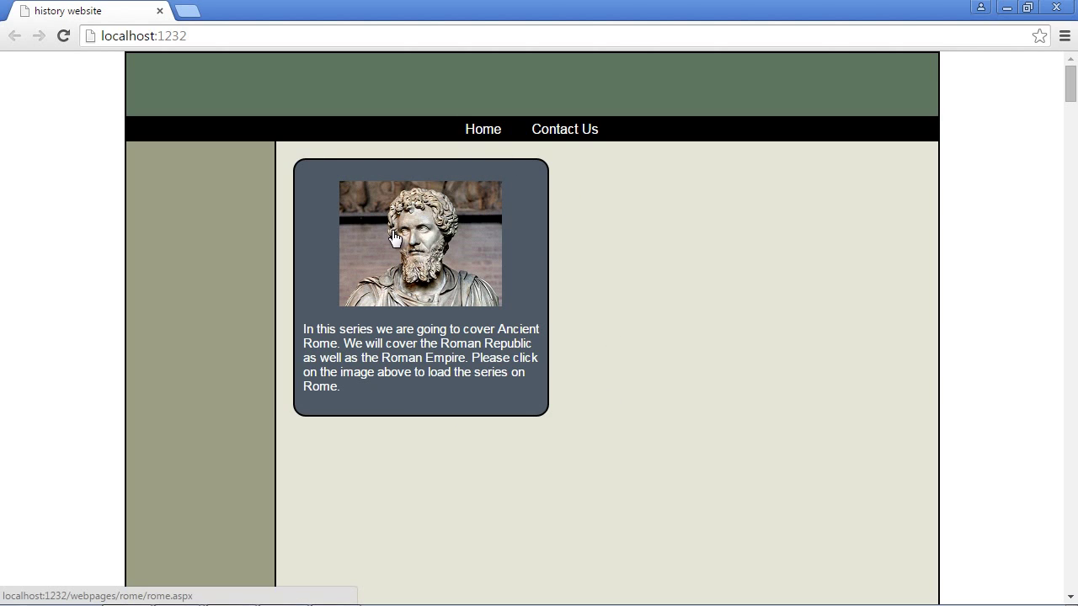
left_click(417, 243)
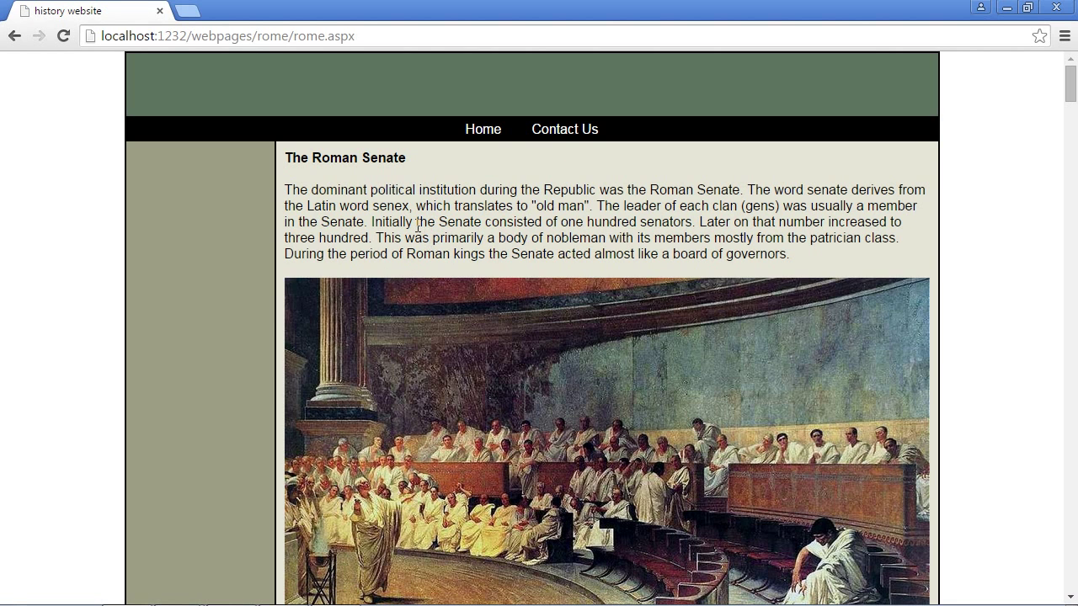
left_click(482, 128)
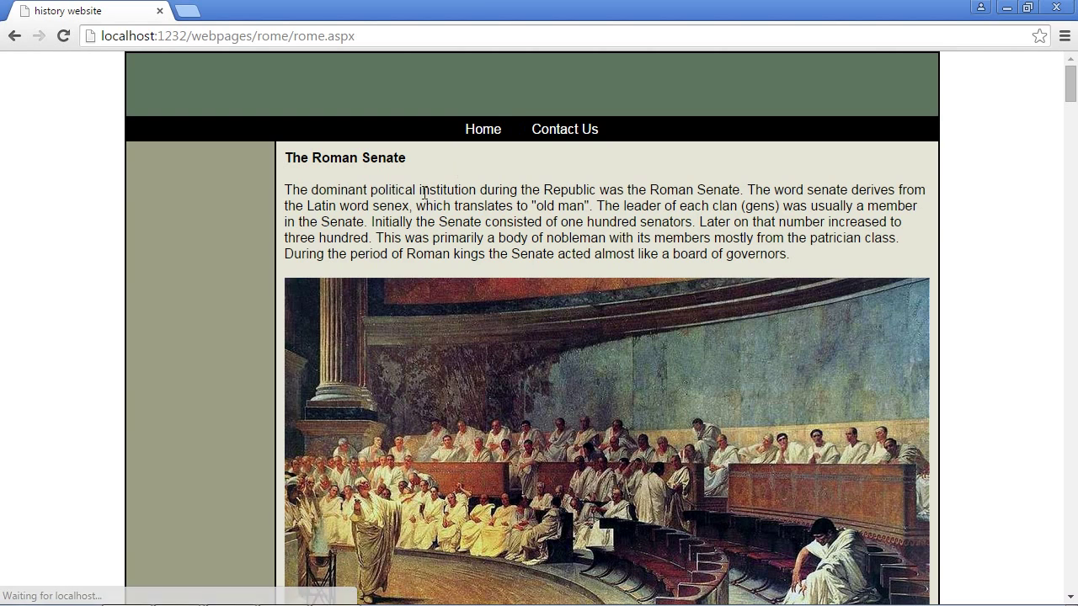
mouse_move(362, 184)
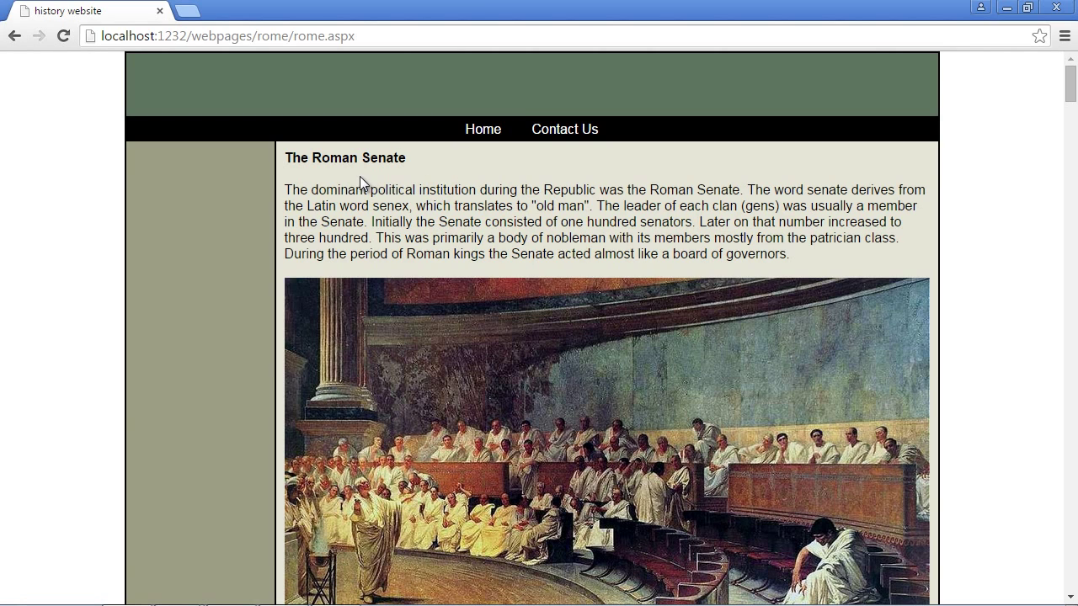
mouse_move(452, 514)
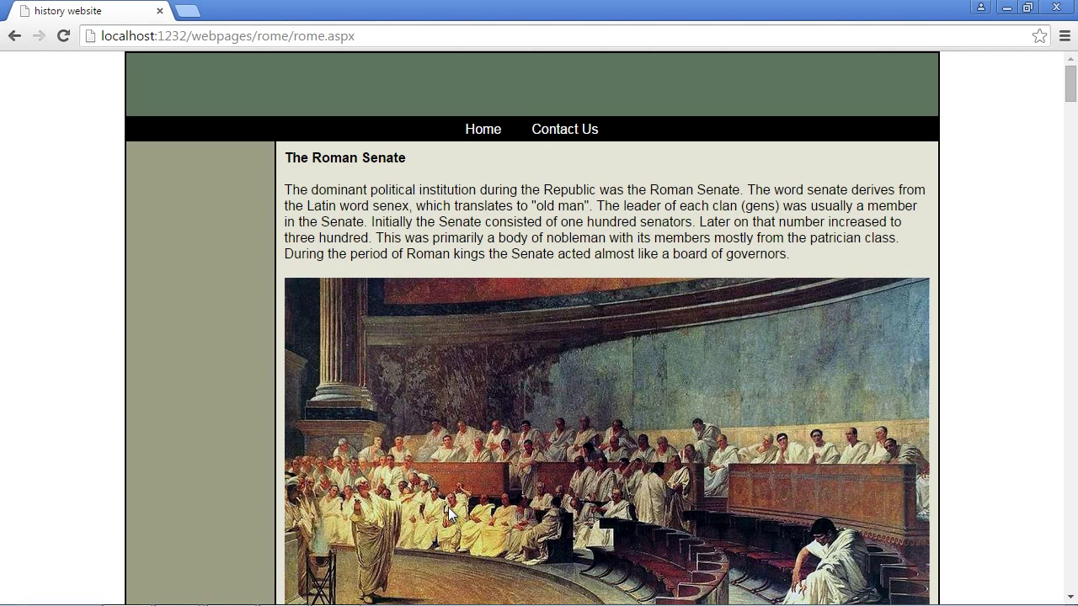
mouse_move(438, 219)
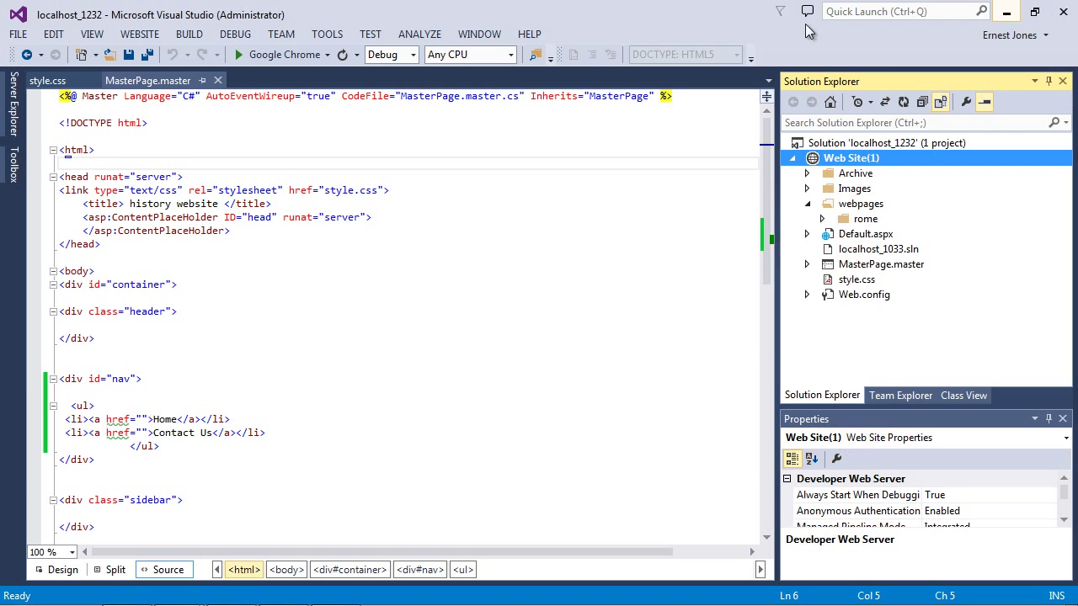
Point the master page's Home link href to /Default.aspx, checking against Default.aspx, and save.
left_click(183, 229)
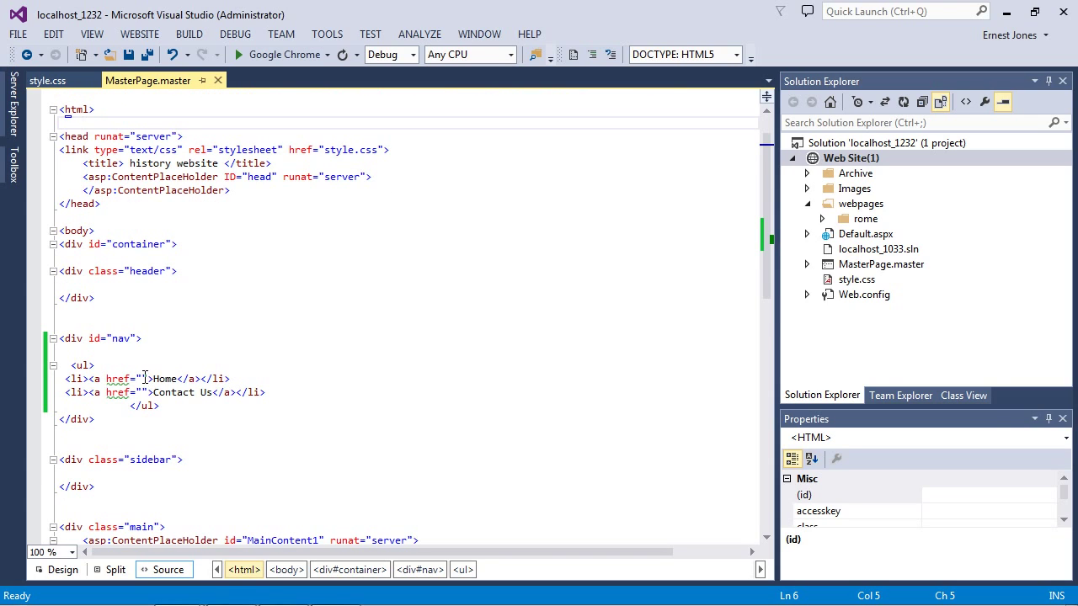
left_click(143, 379)
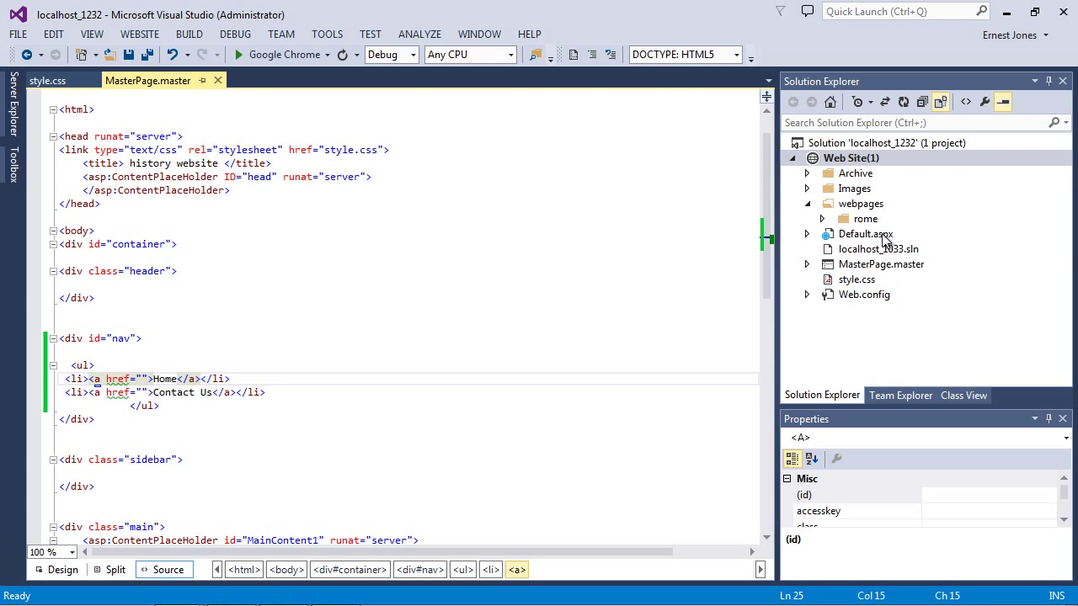
mouse_move(874, 239)
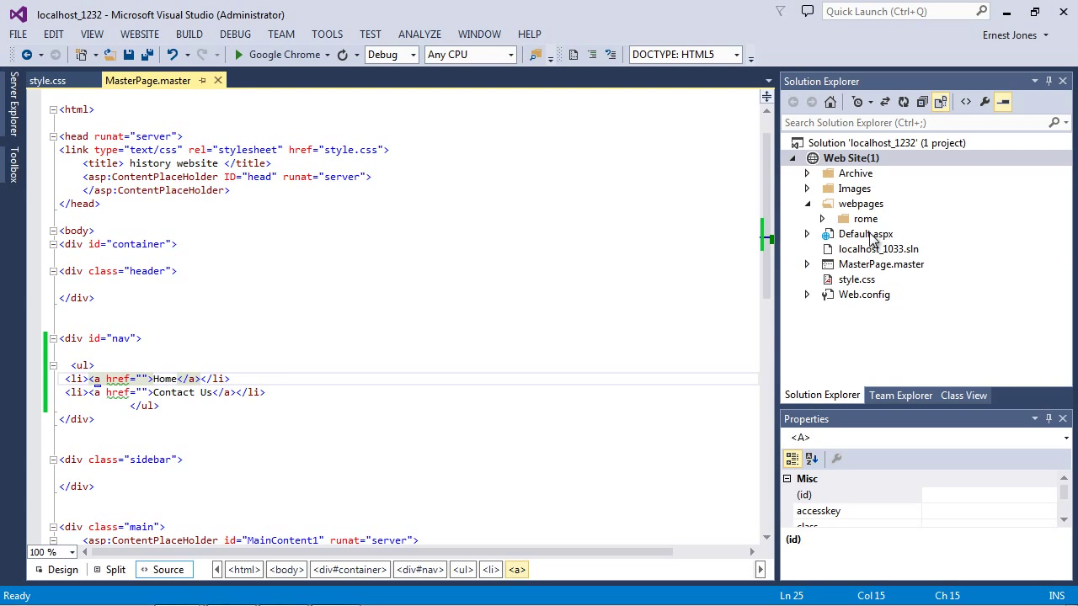
double_click(866, 233)
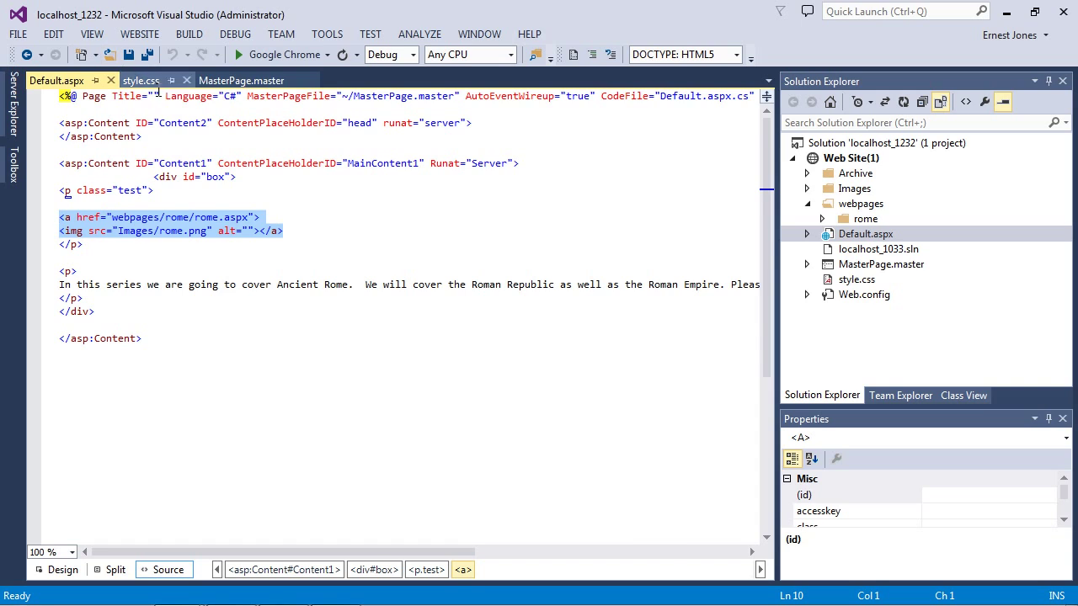
left_click(243, 80)
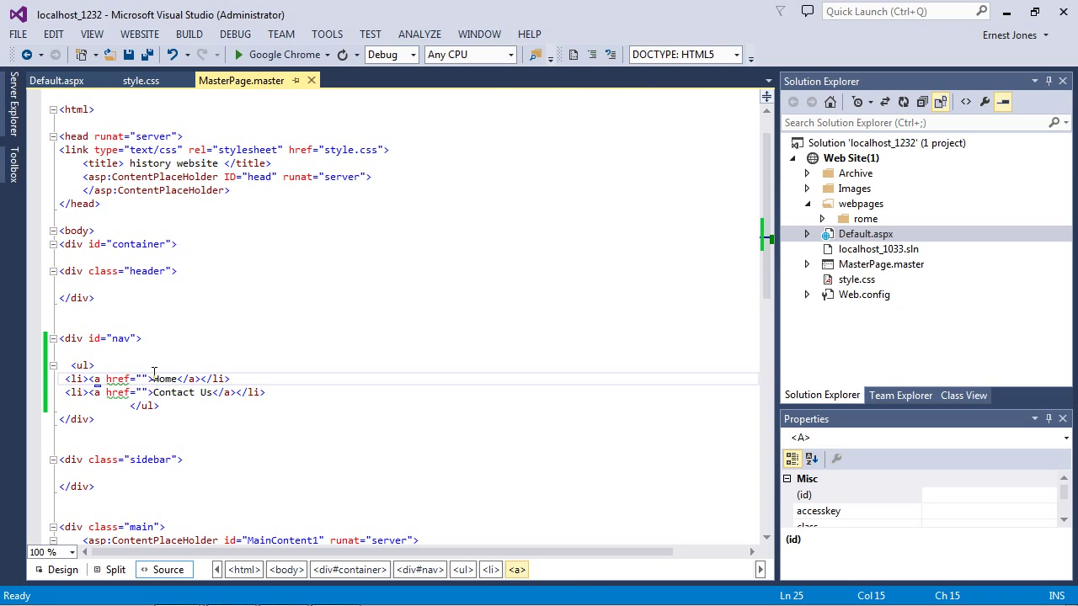
type("Default.aspx")
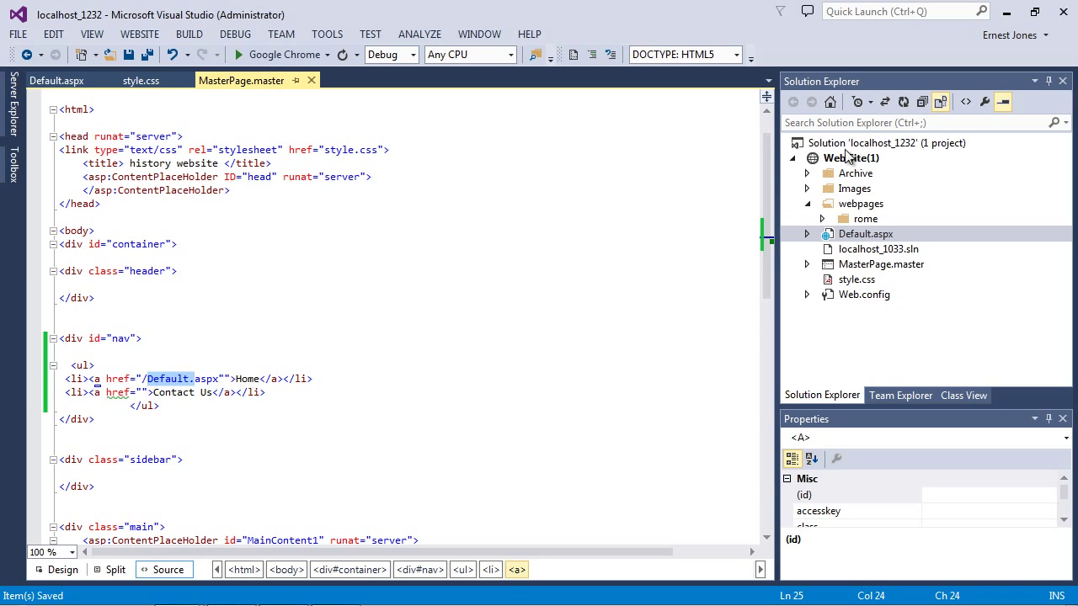
left_click(851, 159)
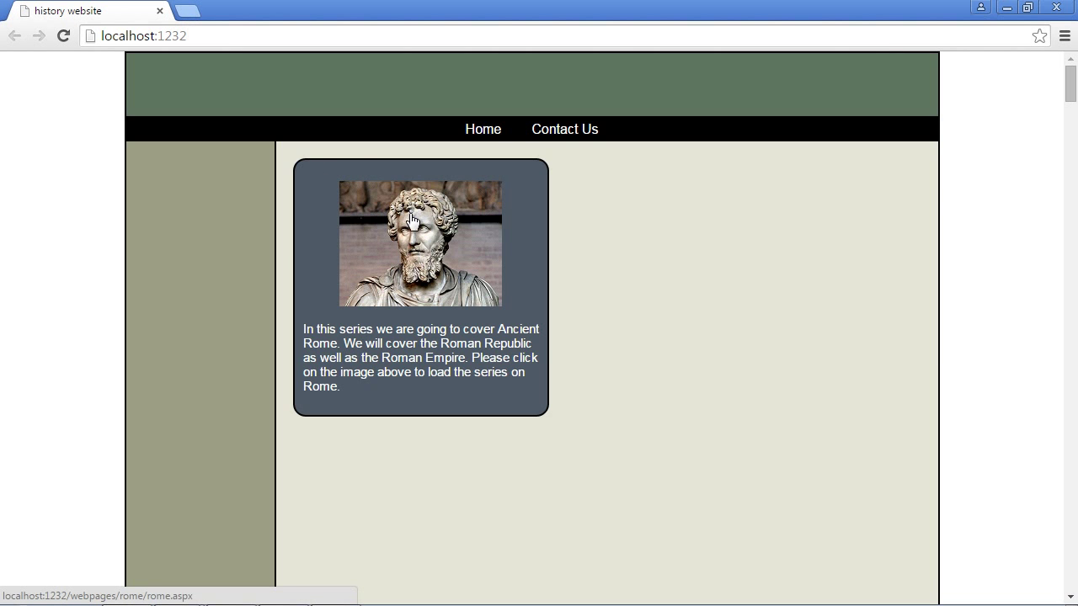
left_click(419, 242)
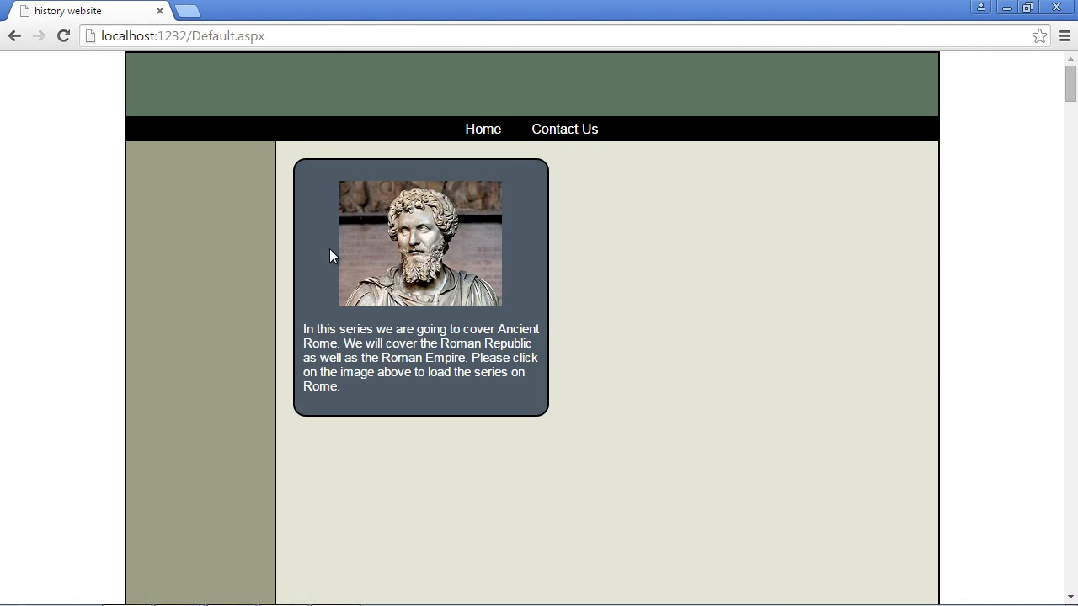
mouse_move(361, 235)
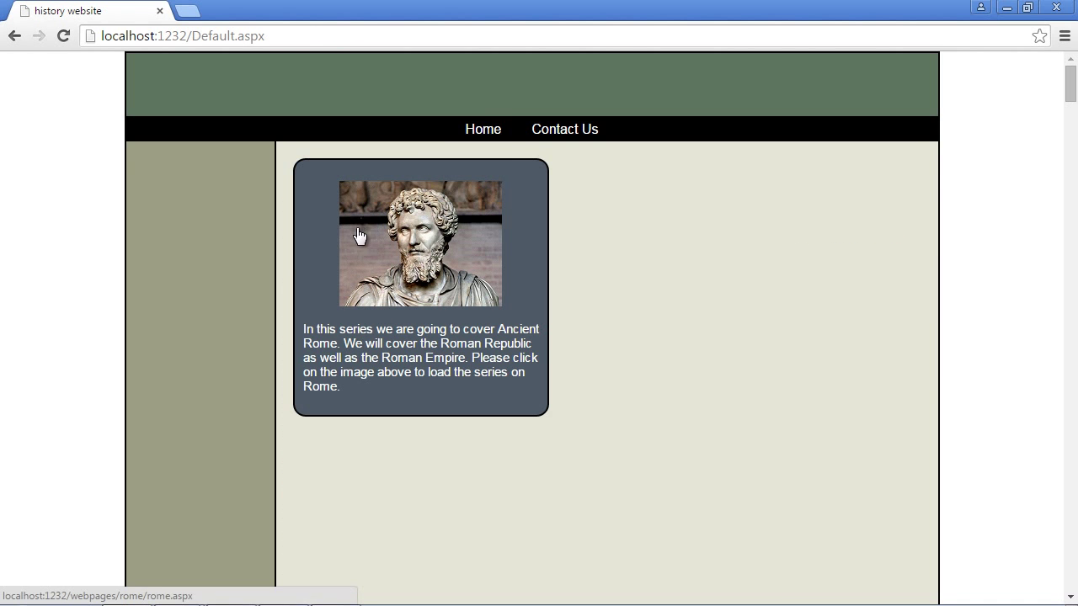
mouse_move(665, 217)
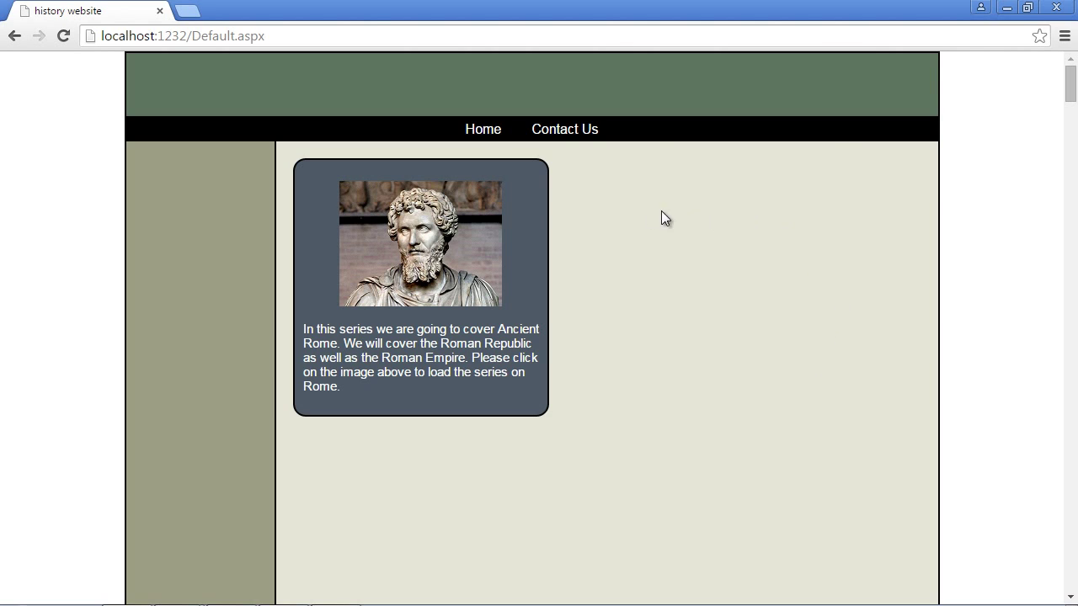
mouse_move(739, 506)
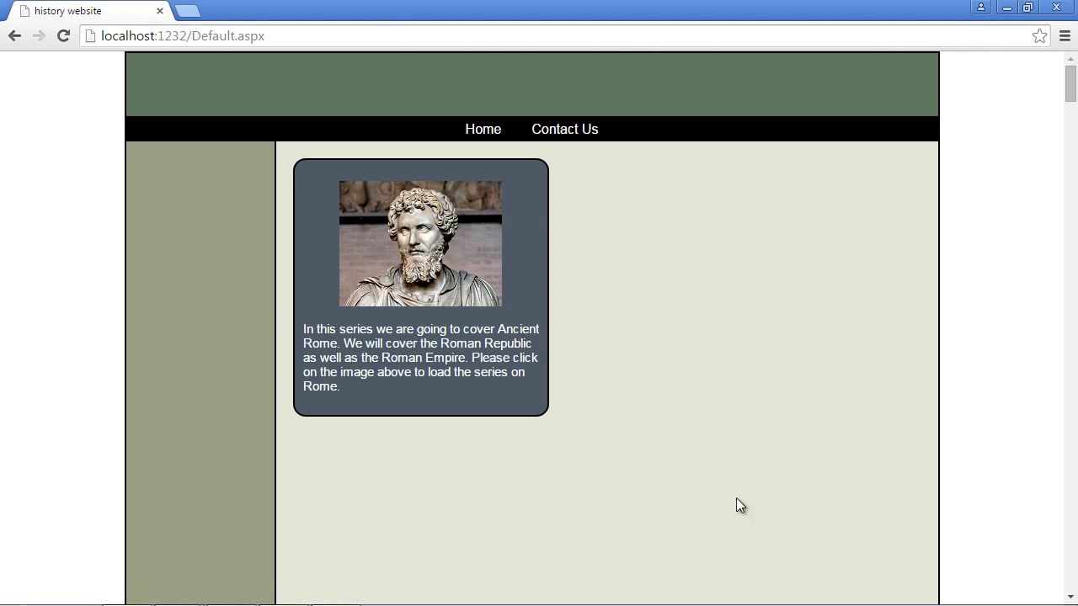
mouse_move(472, 311)
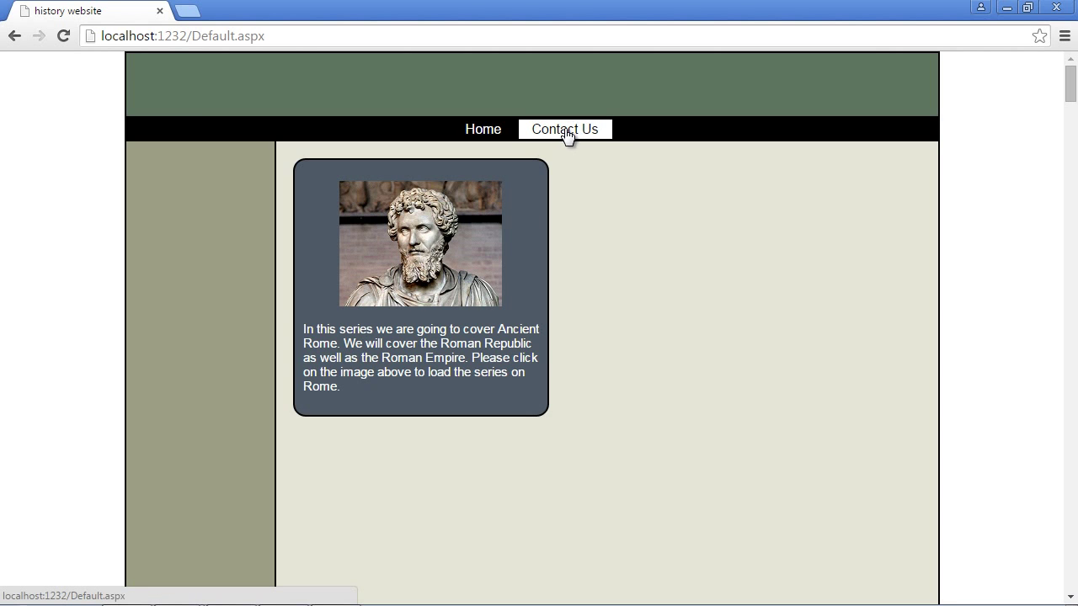
mouse_move(1058, 7)
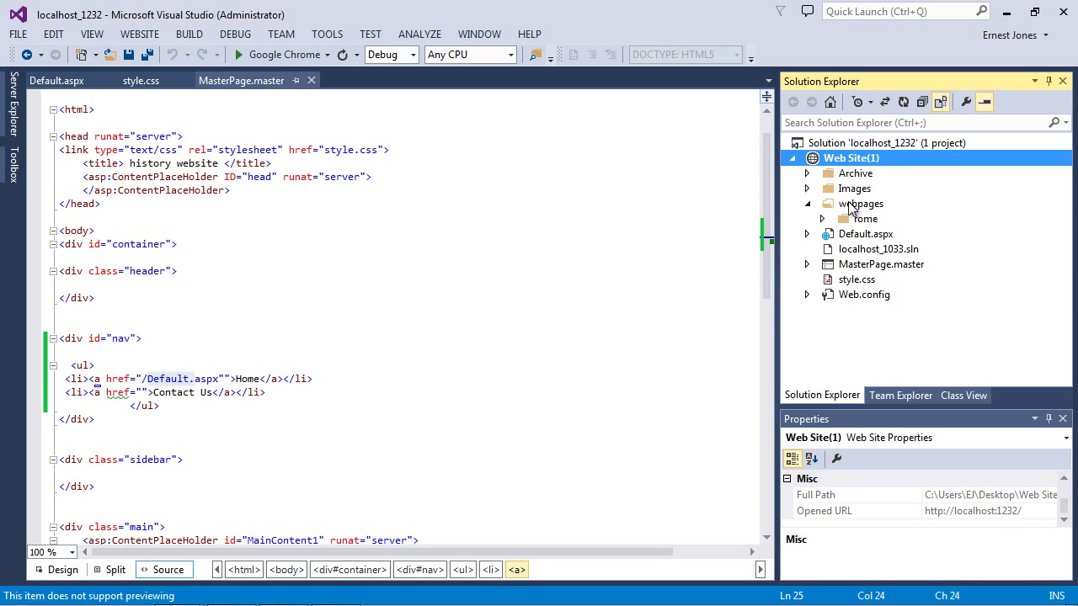
Create a new subfolder named Misc inside the webpages folder.
right_click(860, 204)
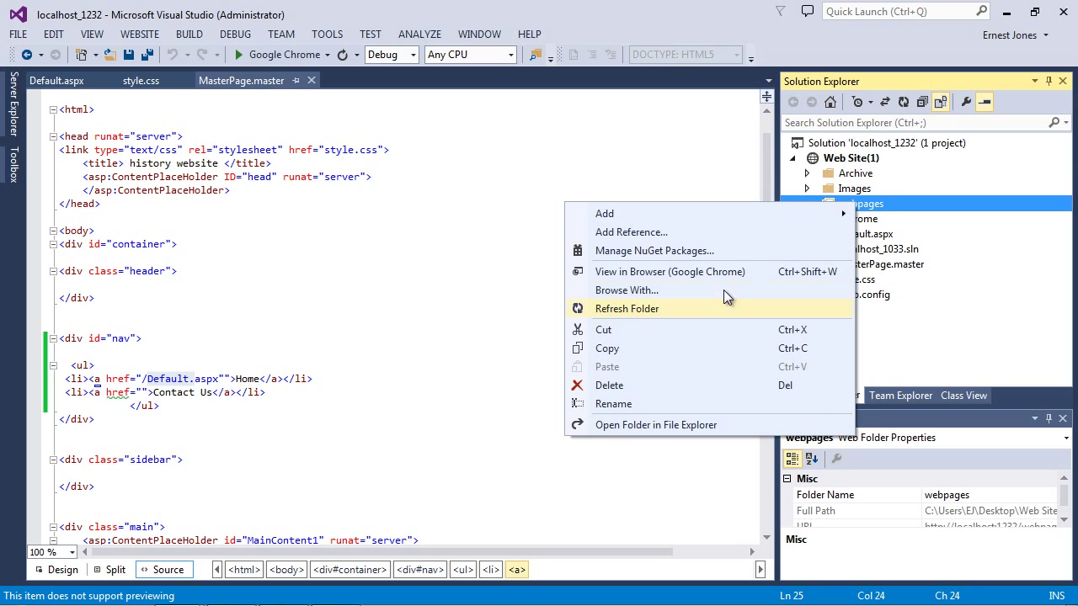
mouse_move(604, 212)
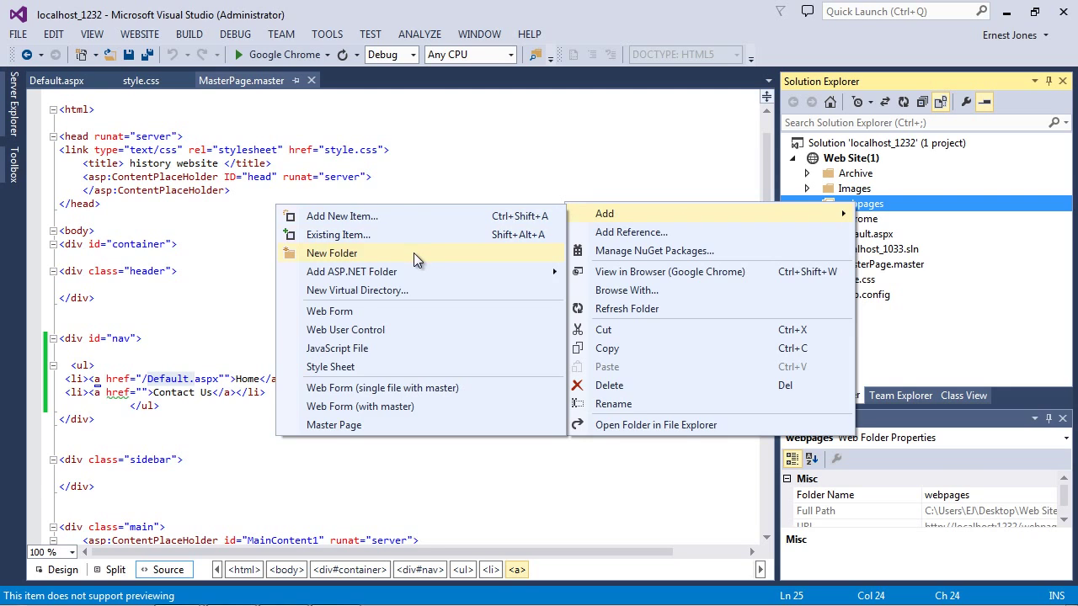
left_click(332, 253)
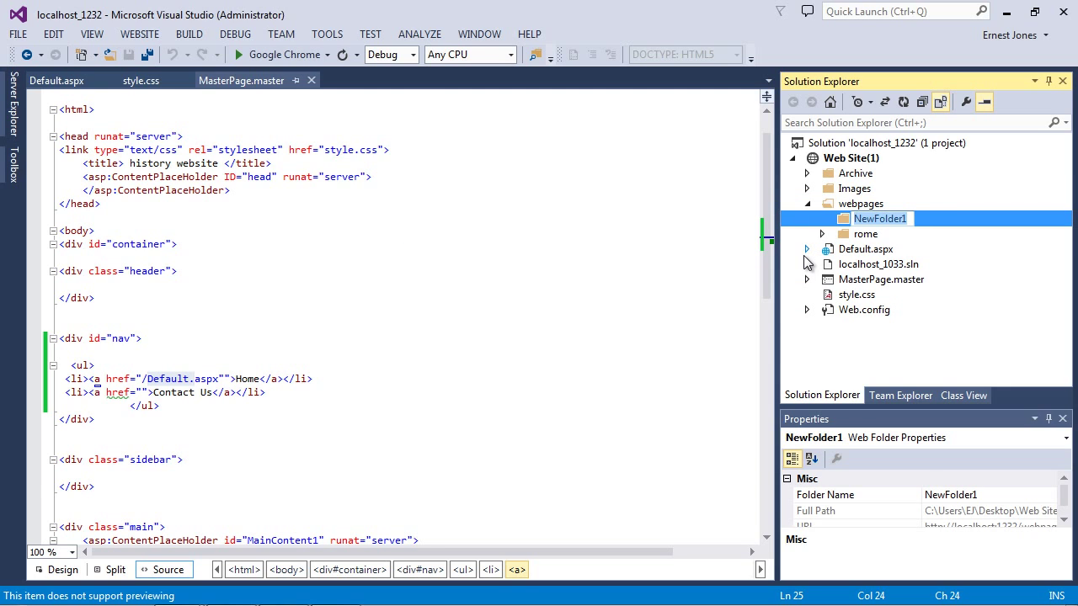
type("Misc")
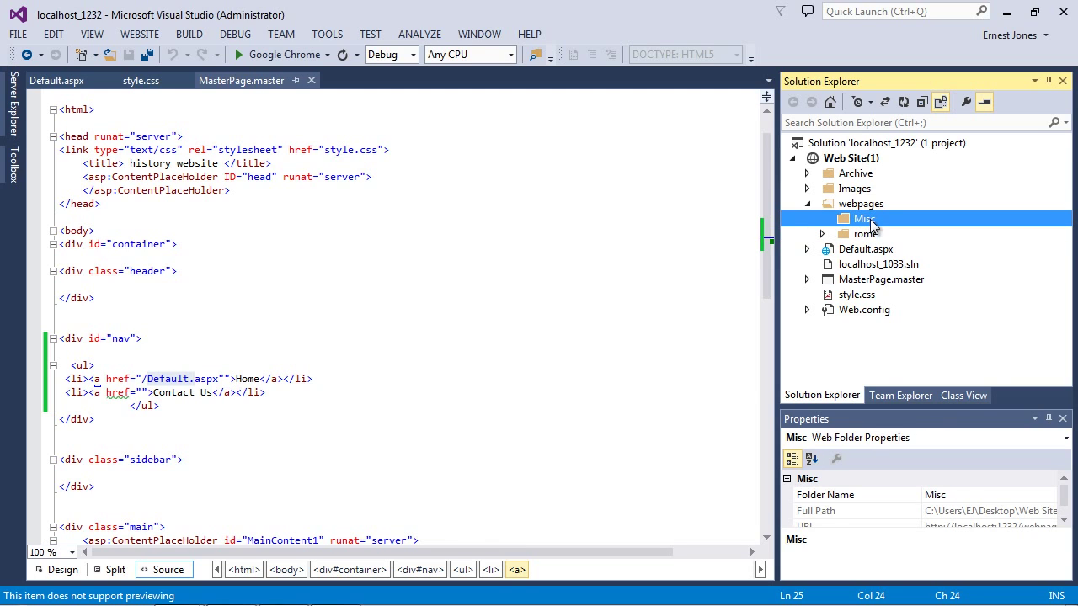
Add a Web Form named contact.aspx to Misc, using MasterPage.master as its master page.
right_click(861, 219)
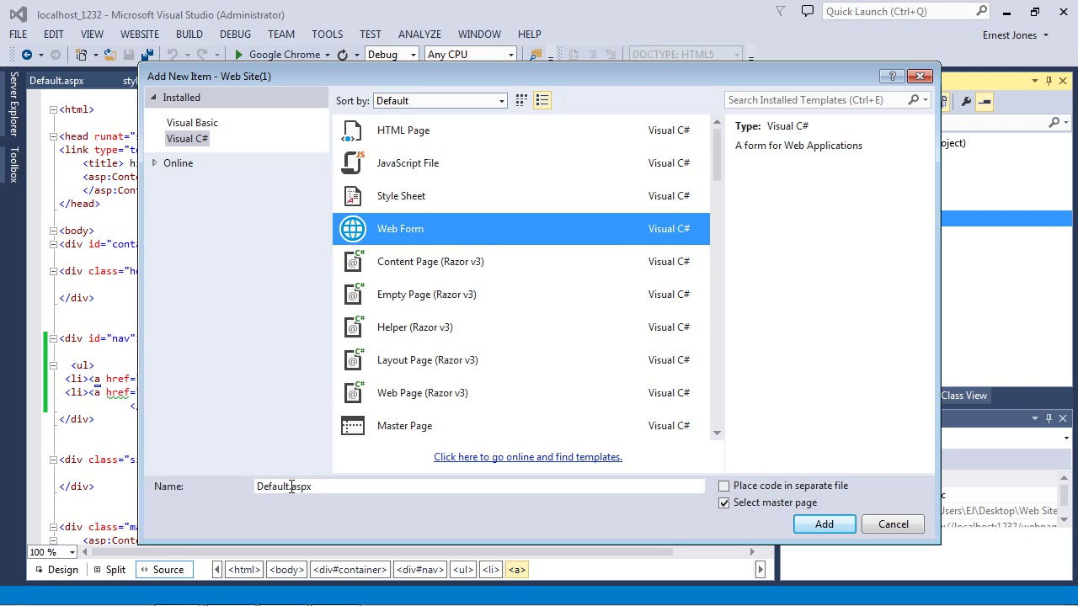
double_click(273, 485)
type("contac")
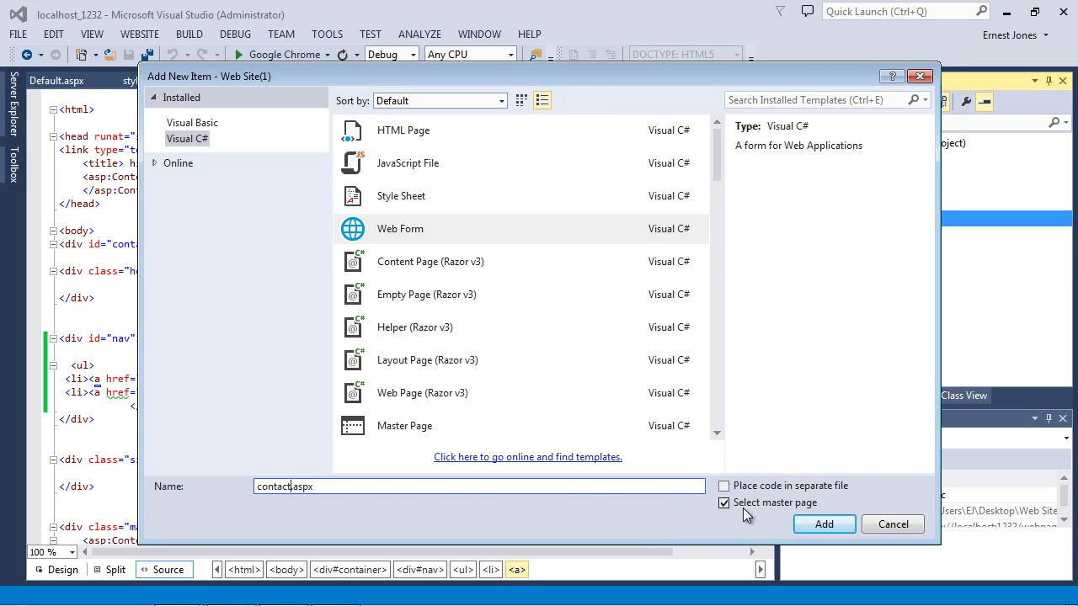
left_click(822, 524)
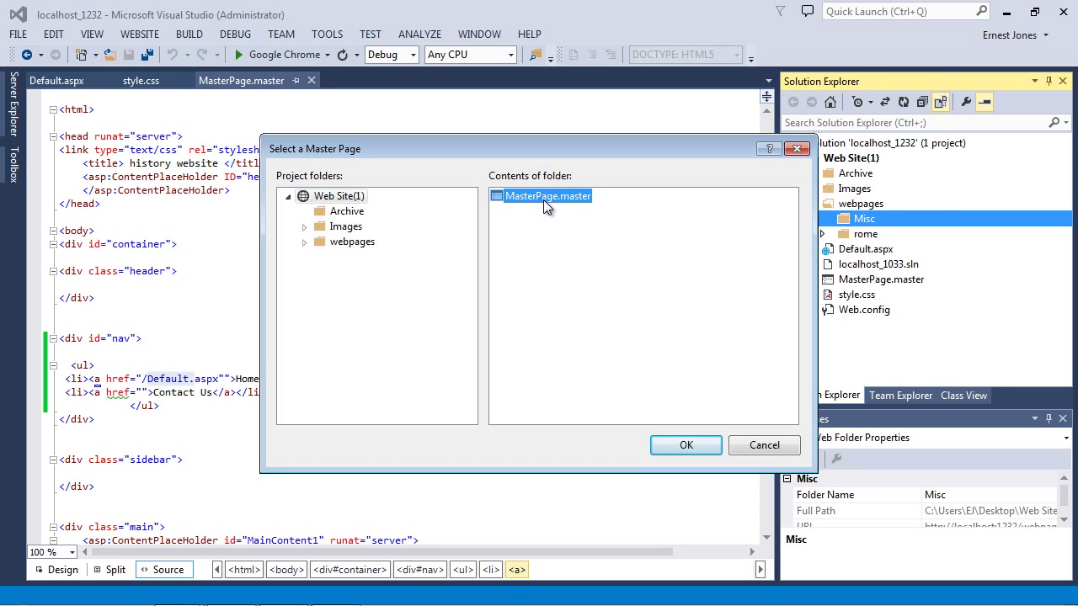
left_click(686, 445)
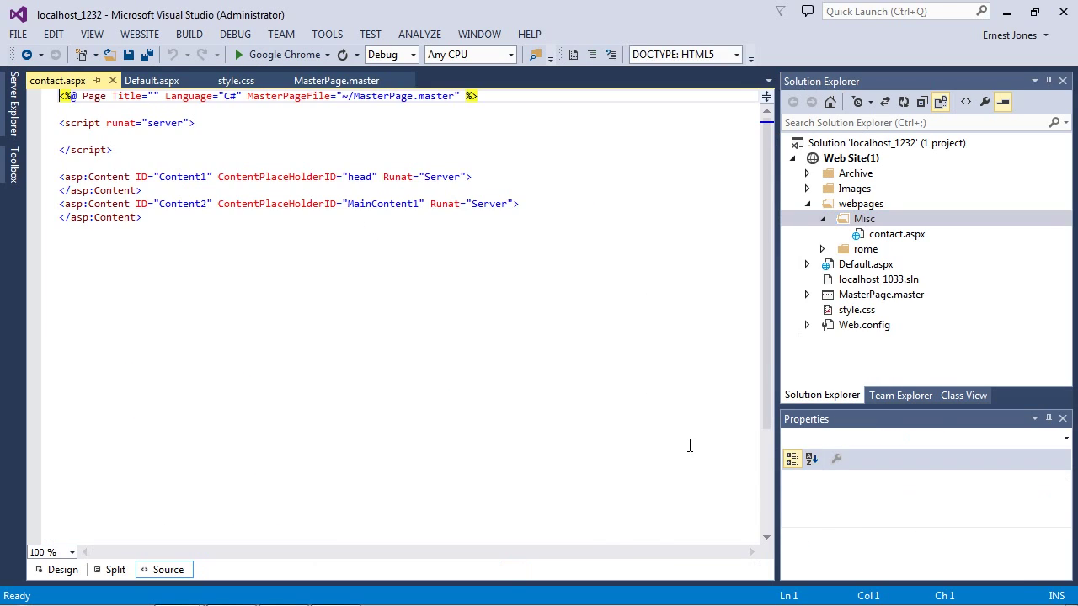
Put a contentText div with the contact message and email line in contact.aspx's MainContent2 and save.
left_click(896, 234)
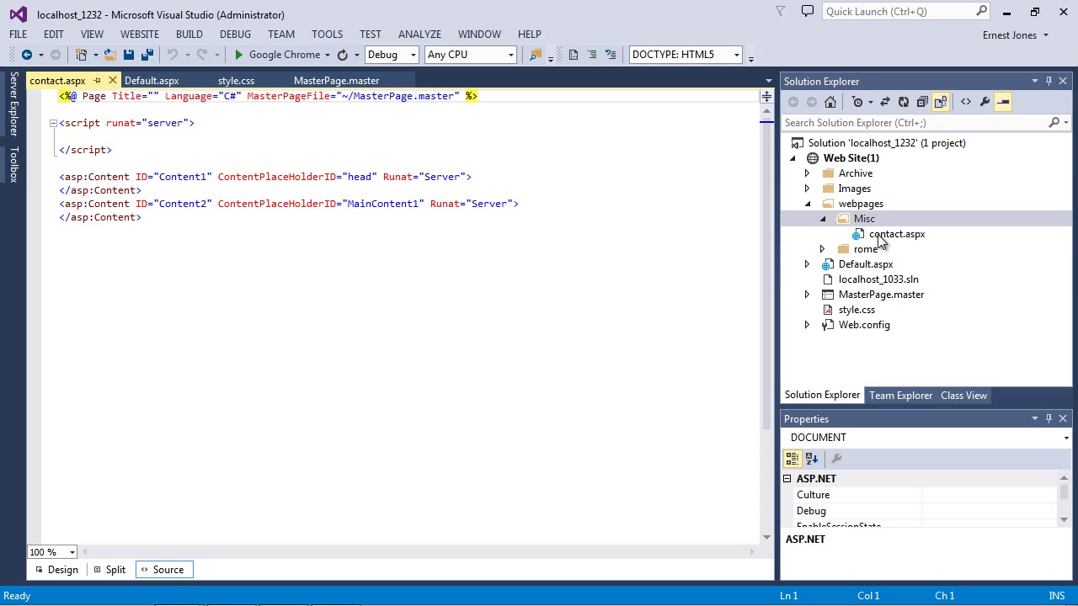
left_click(896, 234)
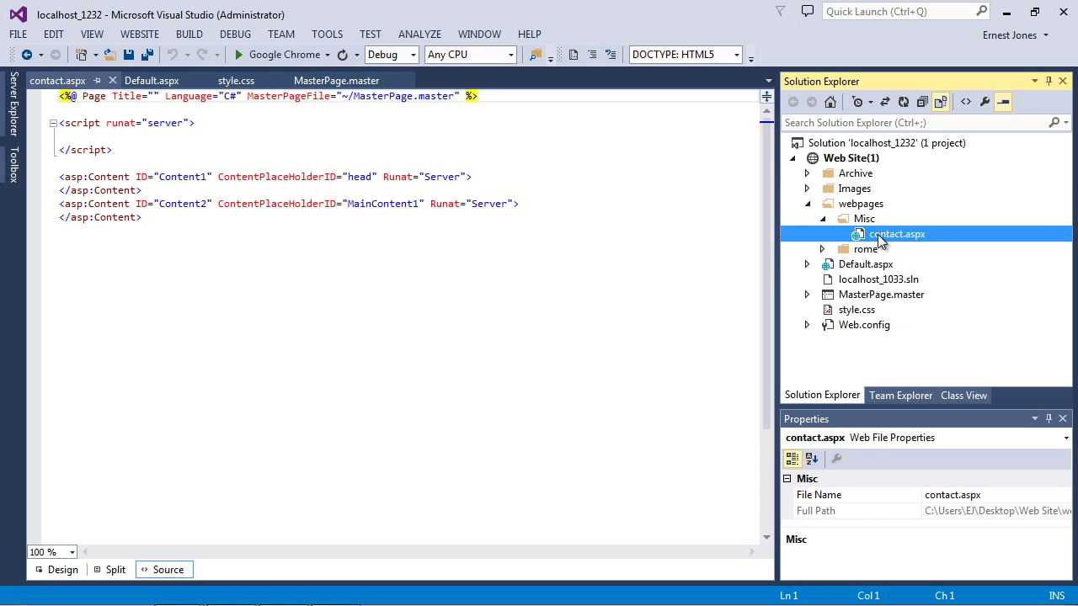
double_click(402, 202)
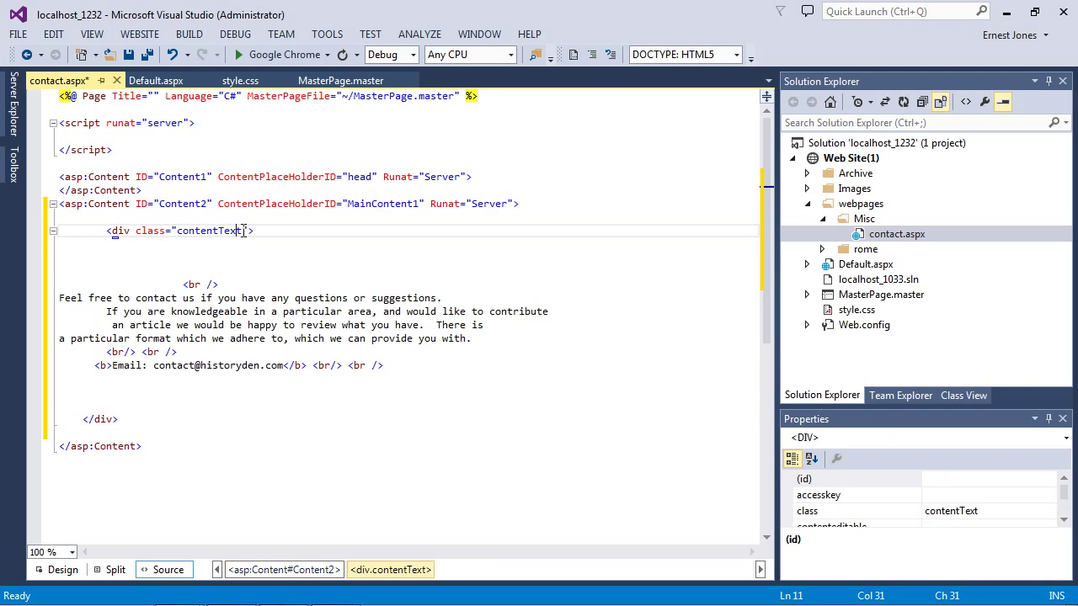
double_click(212, 229)
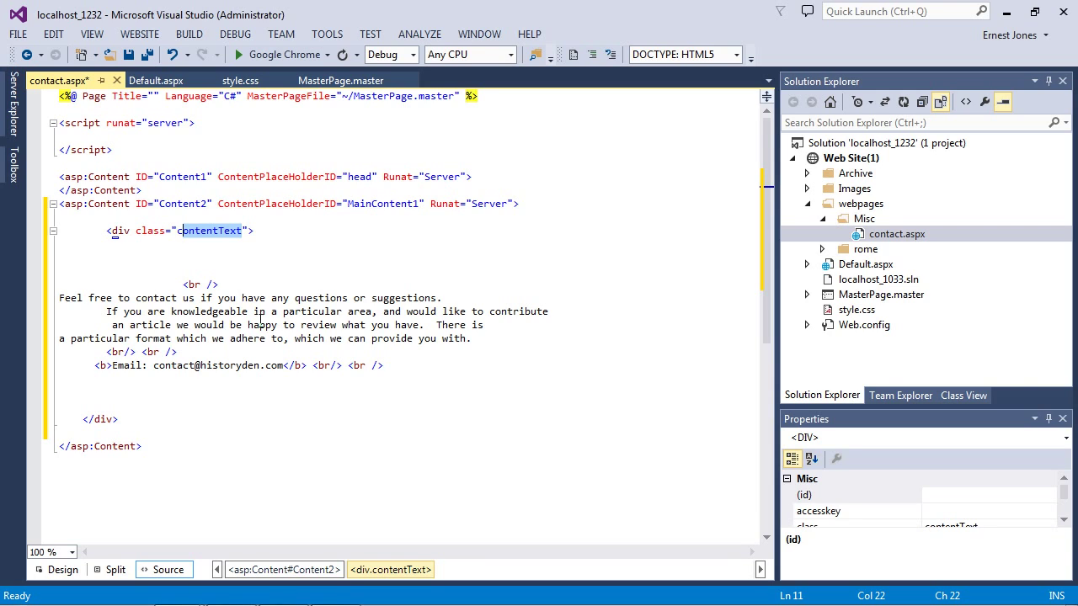
left_click(17, 33)
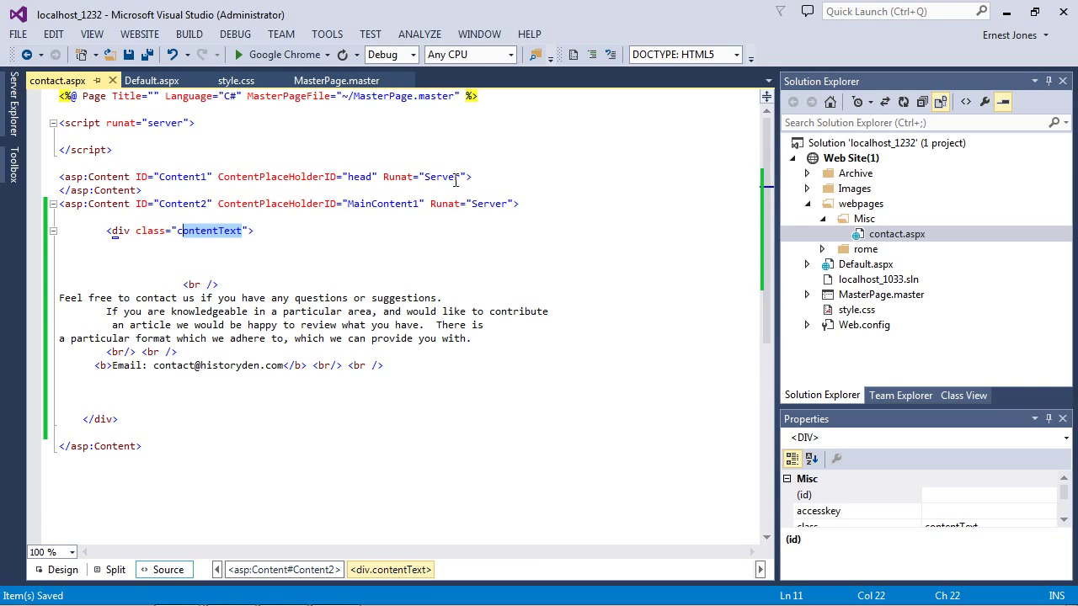
Set the Contact Us href to /webpages/Misc/contact.aspx and save the master page.
left_click(335, 80)
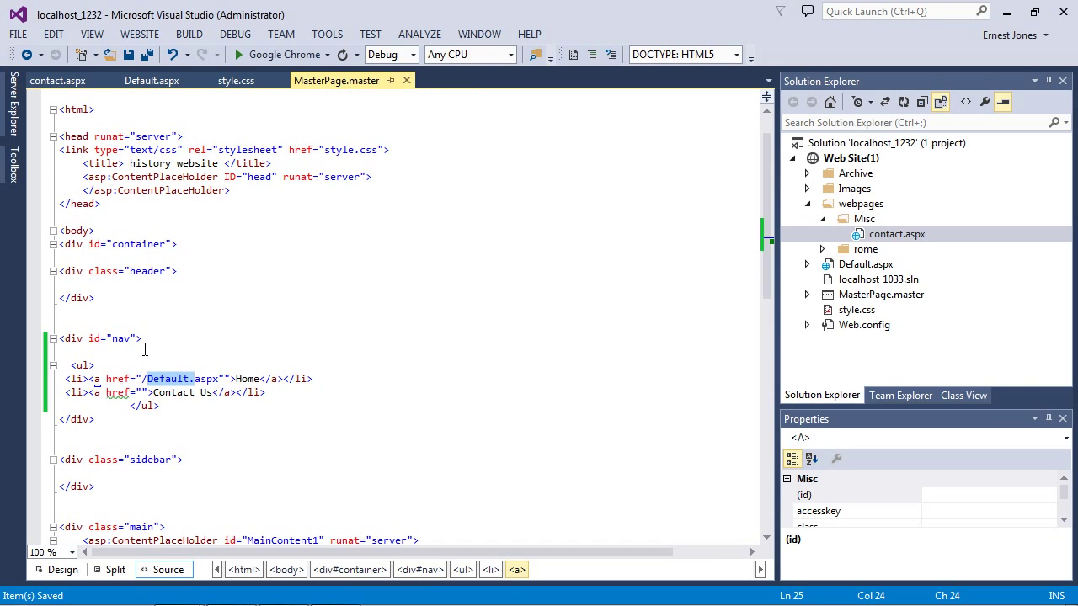
left_click(151, 392)
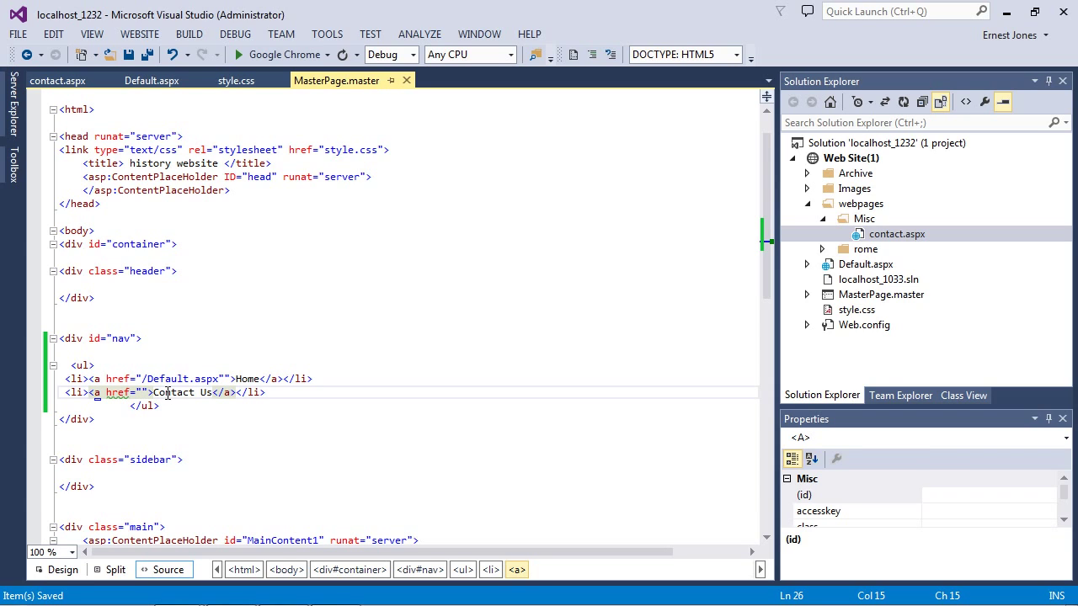
type("/webpages/Misc/contact.aspx")
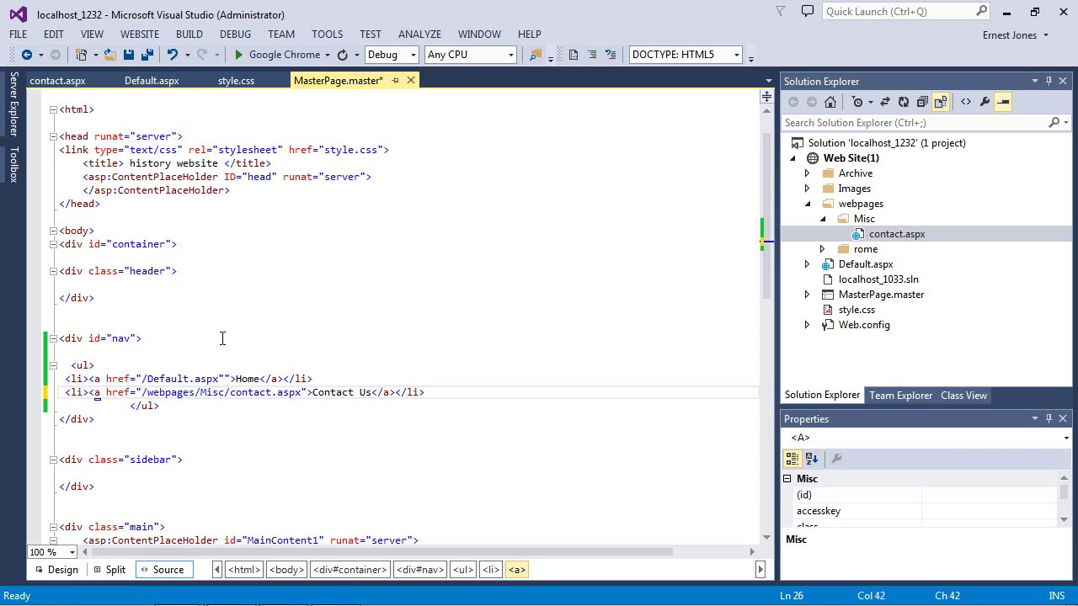
left_click(148, 393)
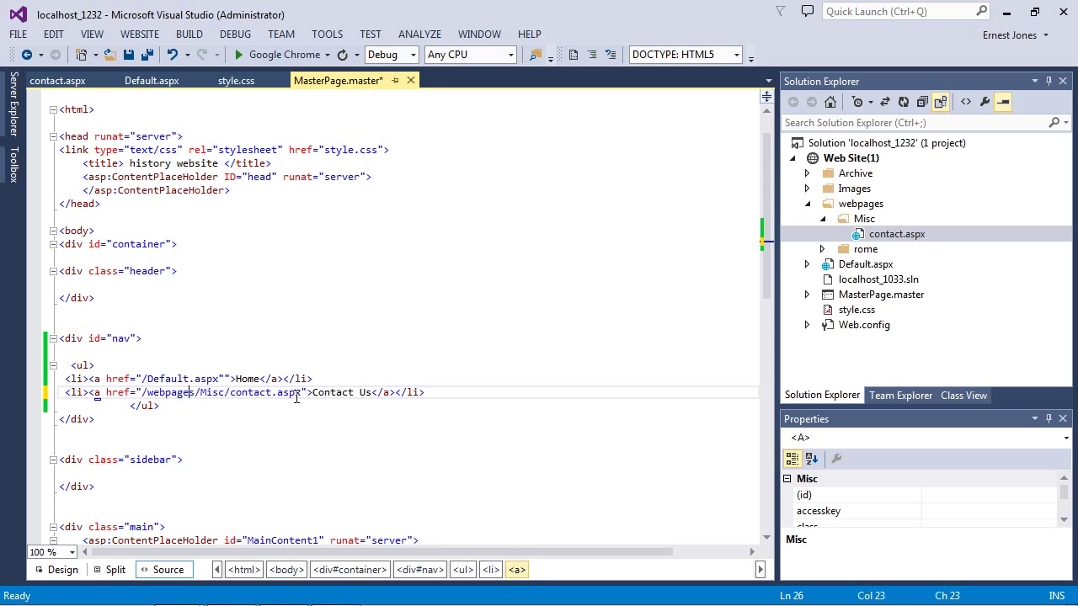
left_click(17, 34)
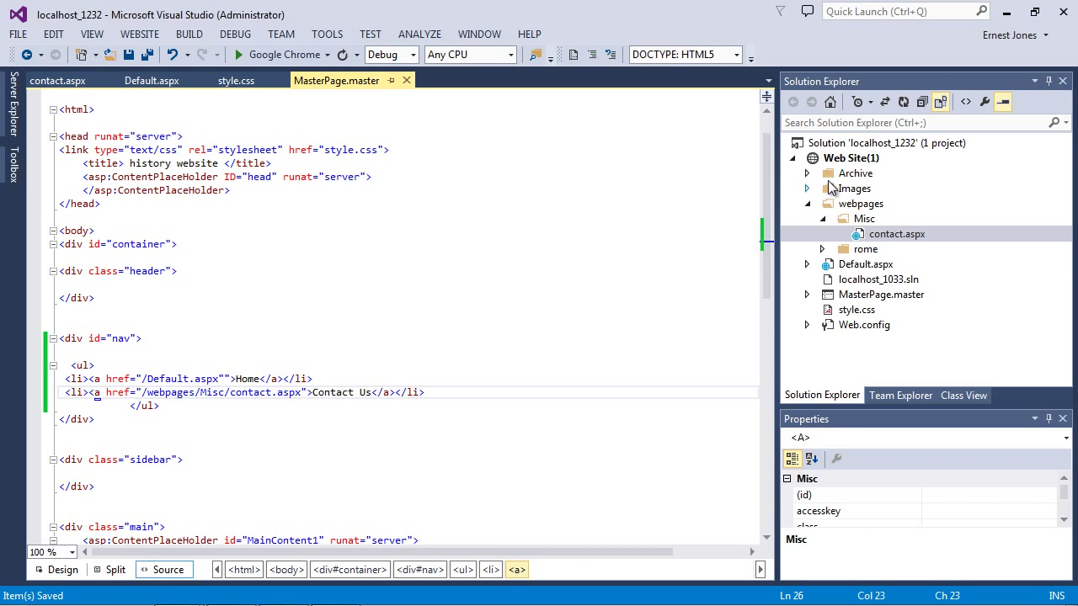
right_click(850, 159)
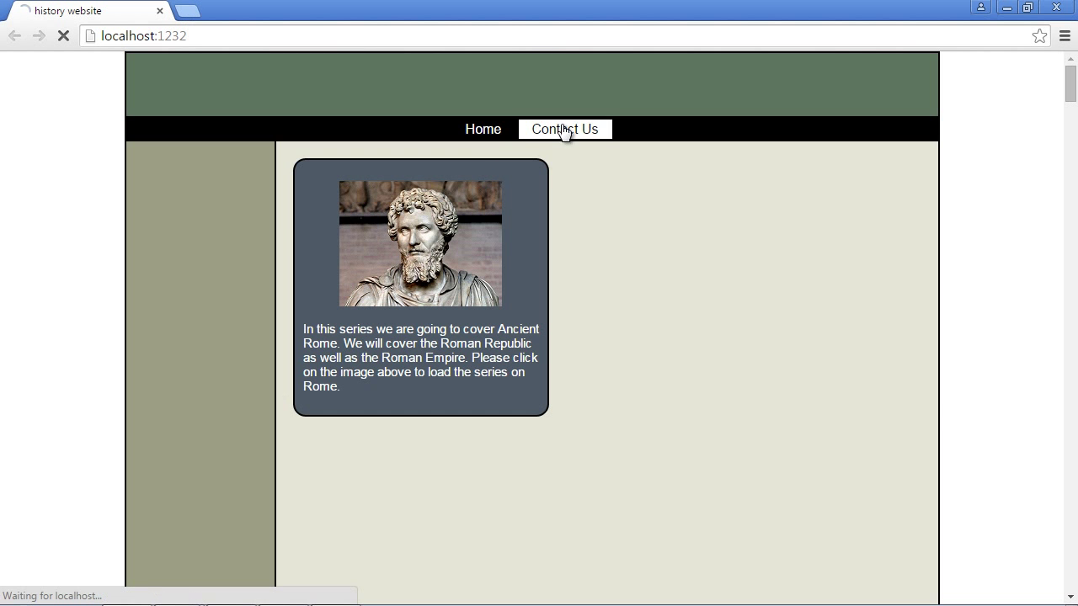
left_click(564, 128)
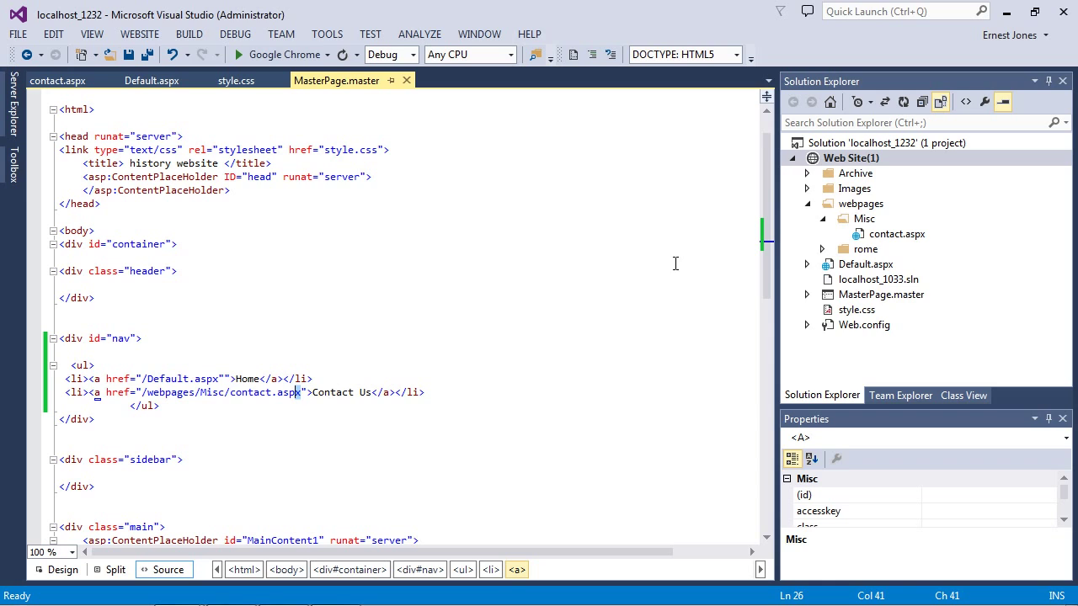
left_click(57, 80)
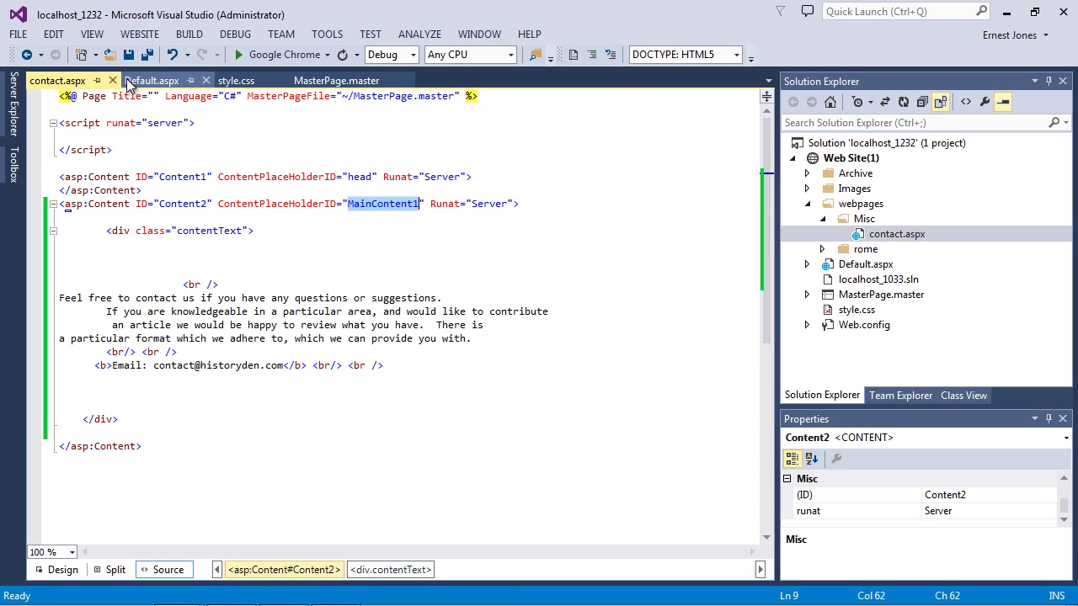
left_click(337, 81)
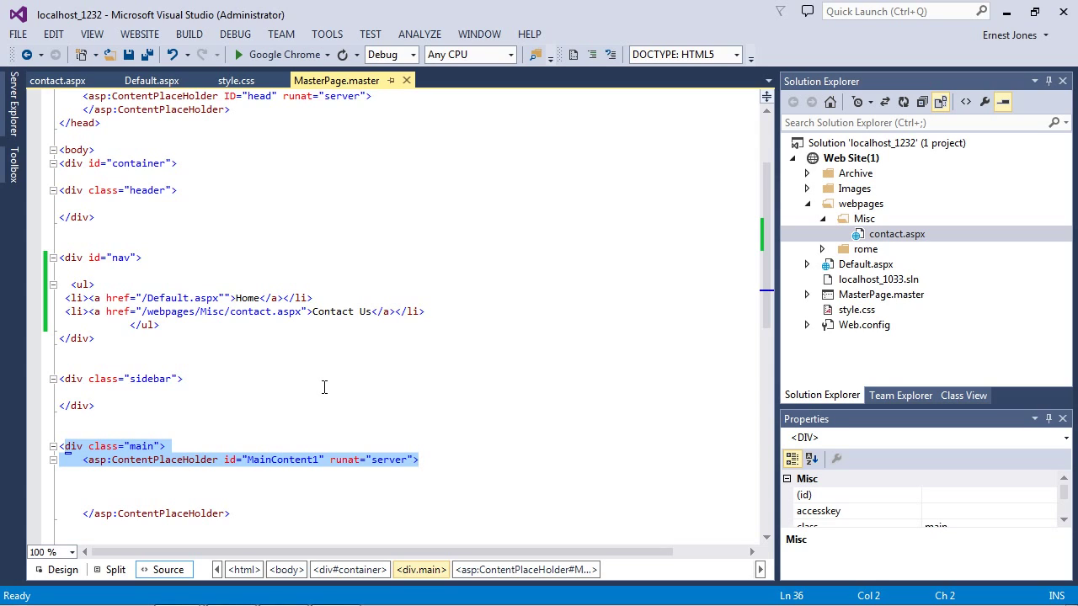
mouse_move(303, 391)
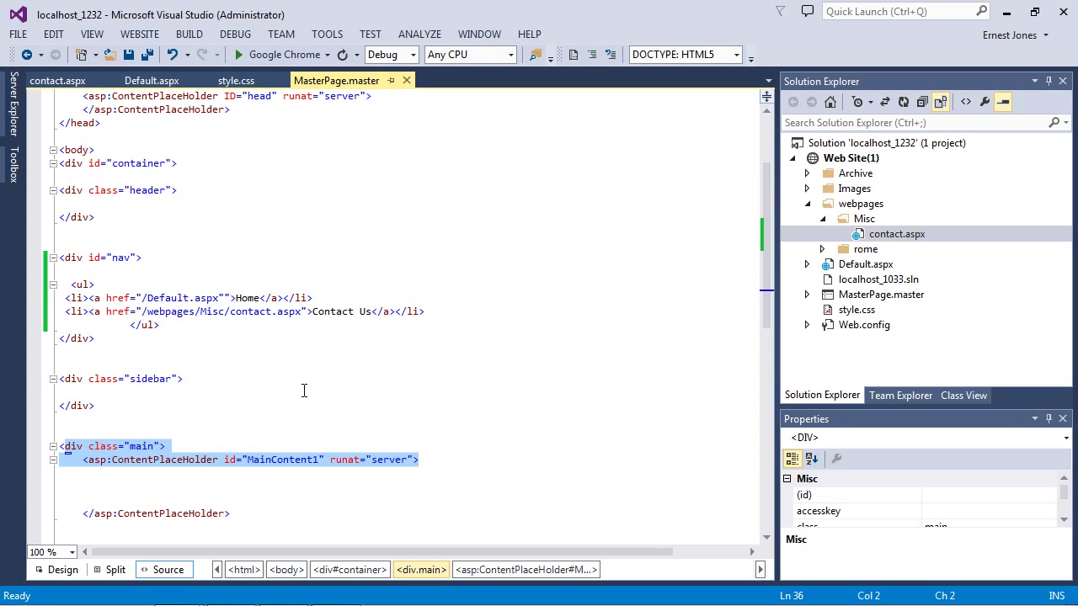
mouse_move(385, 385)
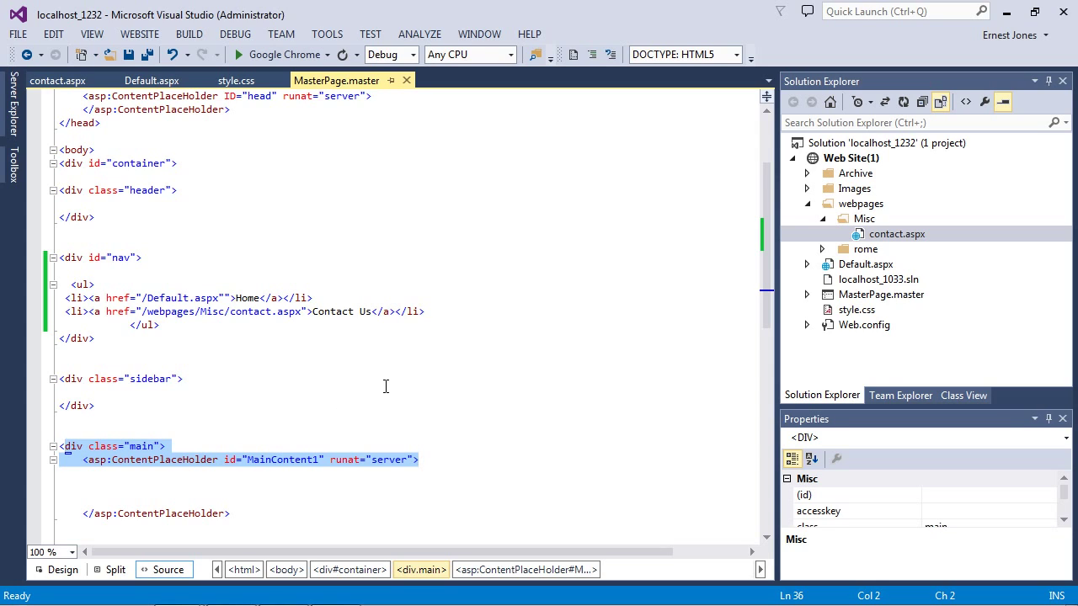
mouse_move(478, 312)
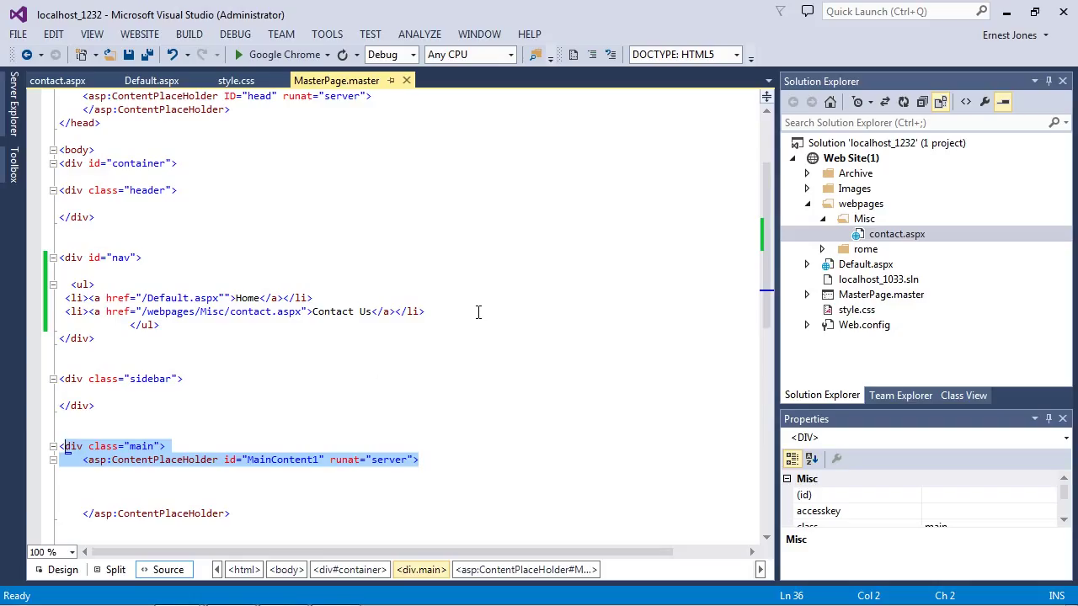